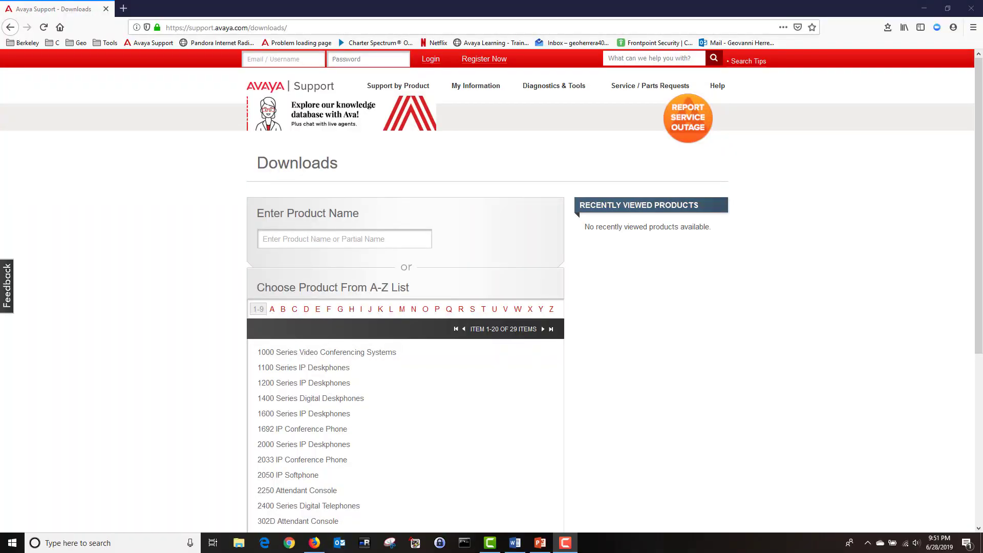
Search Avaya Support for Avaya Aura® System Manager and select release 7.1.x, listing 126 downloads.
key("ctrl+plus")
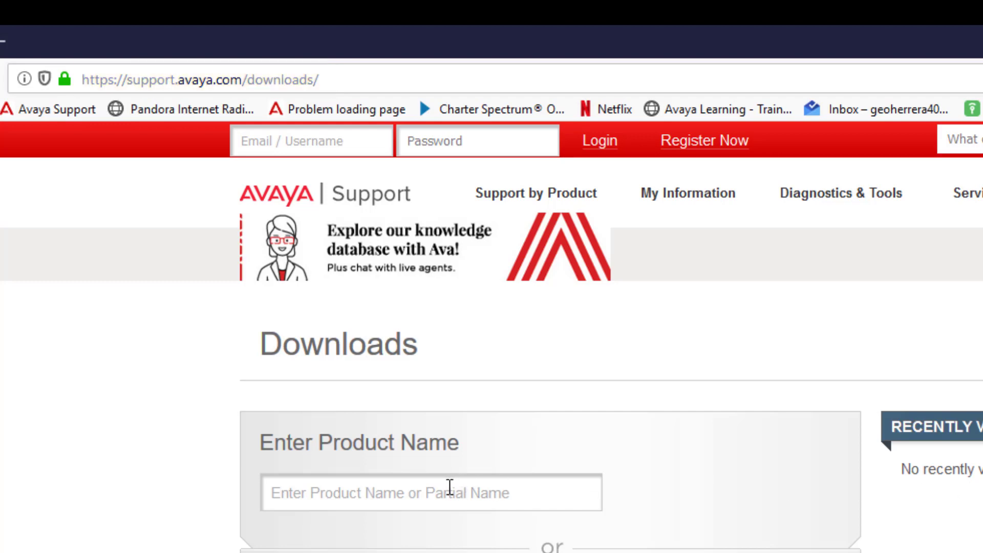
left_click(431, 492)
type("System Manager")
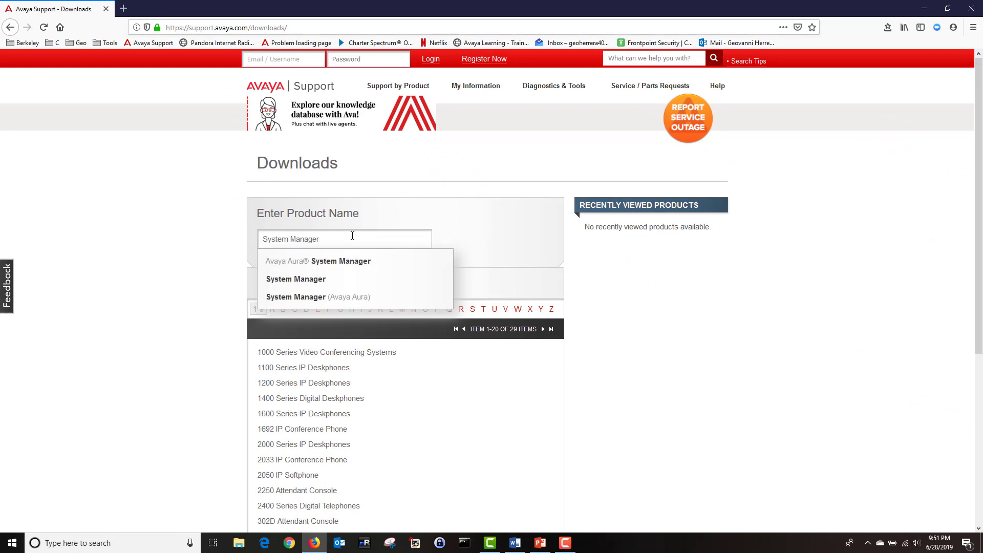
mouse_move(344, 263)
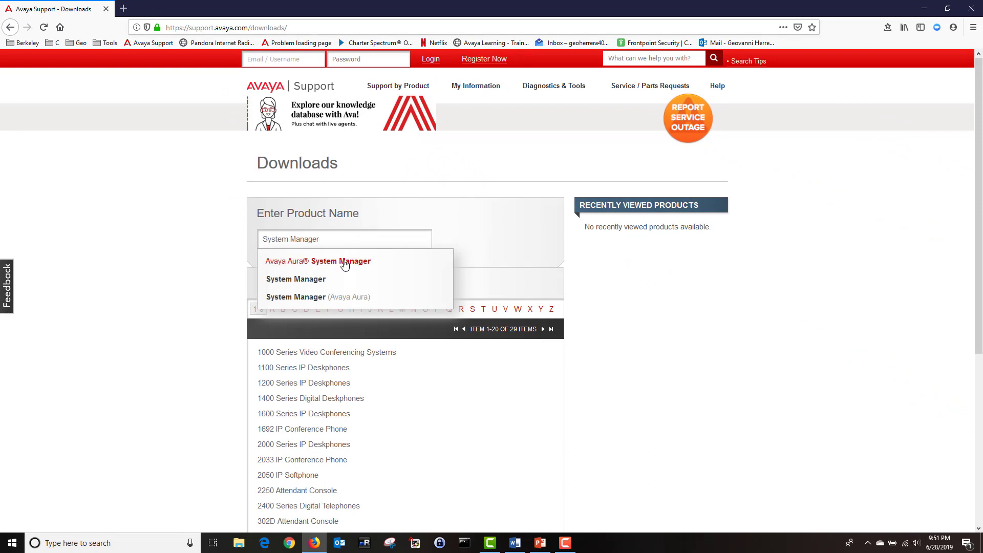
left_click(318, 261)
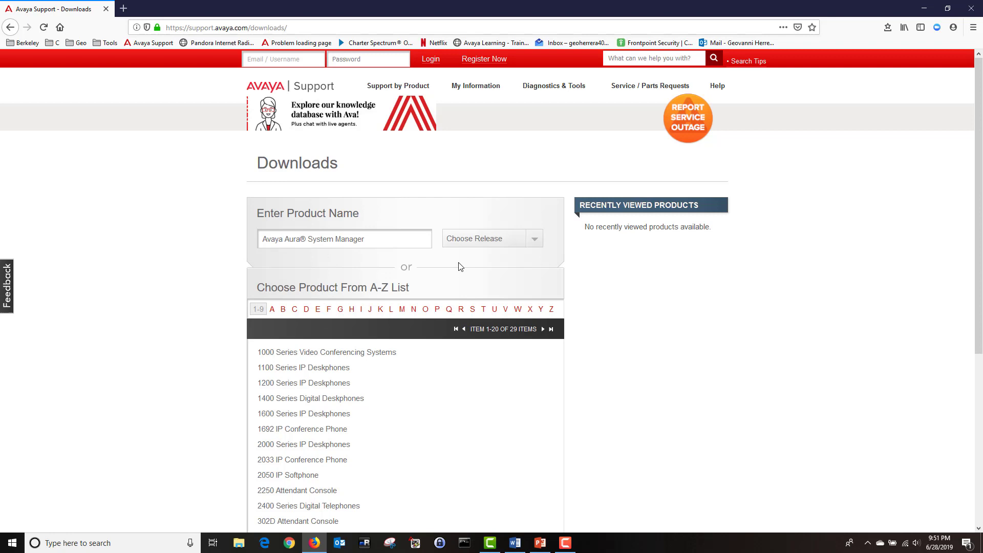
left_click(533, 238)
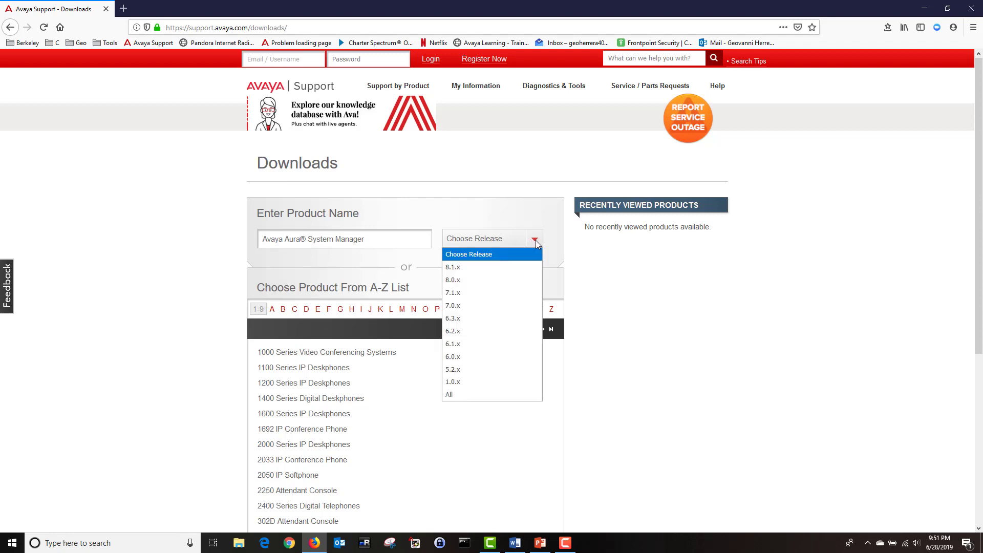
mouse_move(517, 257)
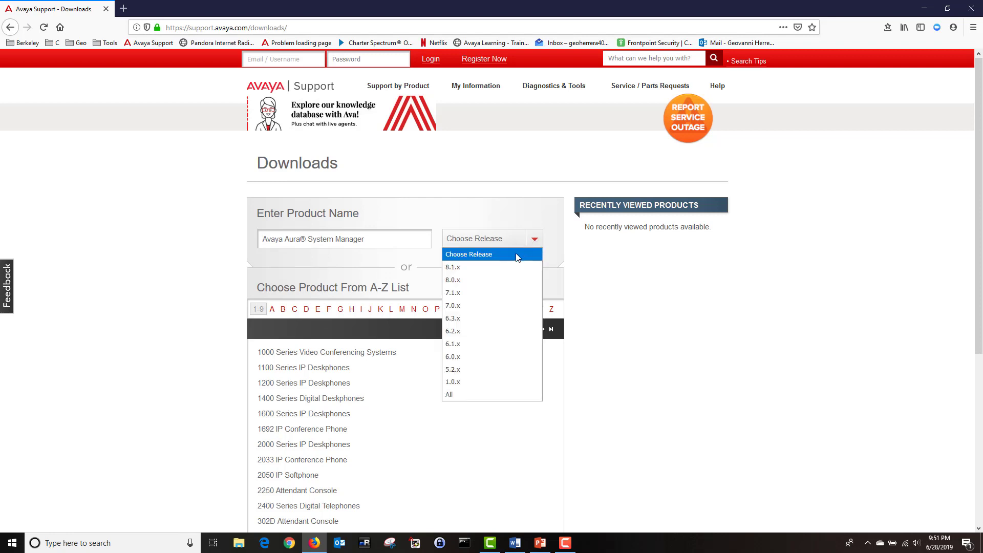
left_click(452, 293)
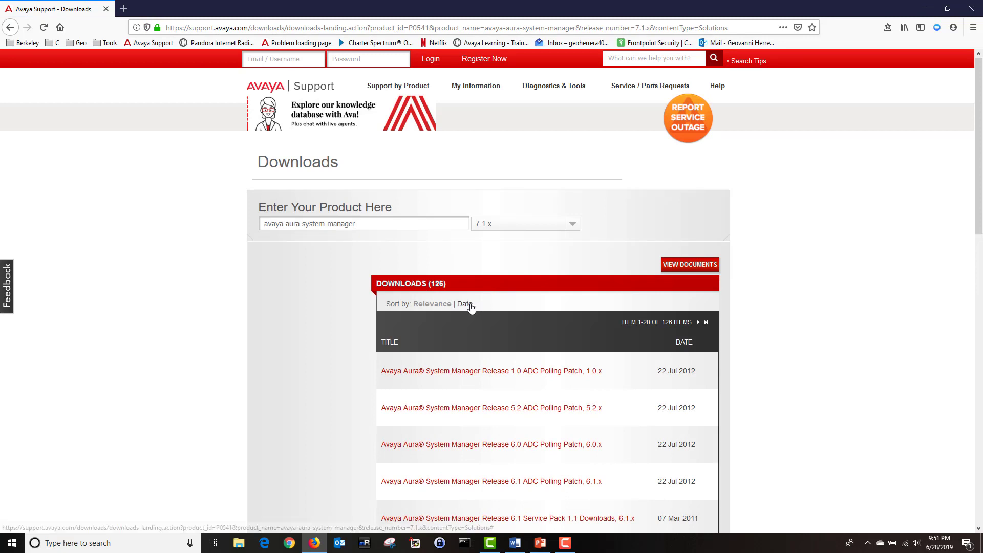
Sort the System Manager 7.1.x downloads by date, newest first, and scroll the results.
left_click(465, 304)
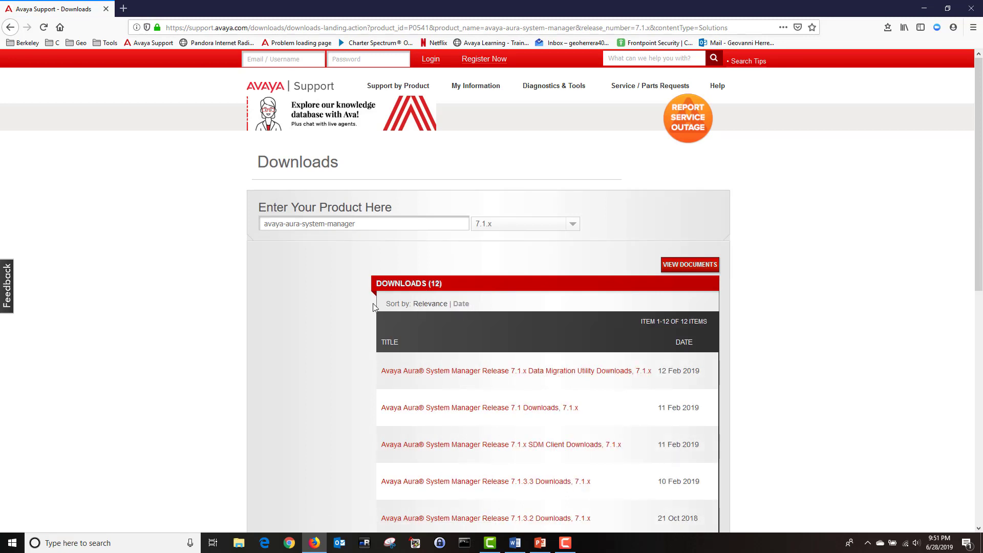
scroll("down", 3)
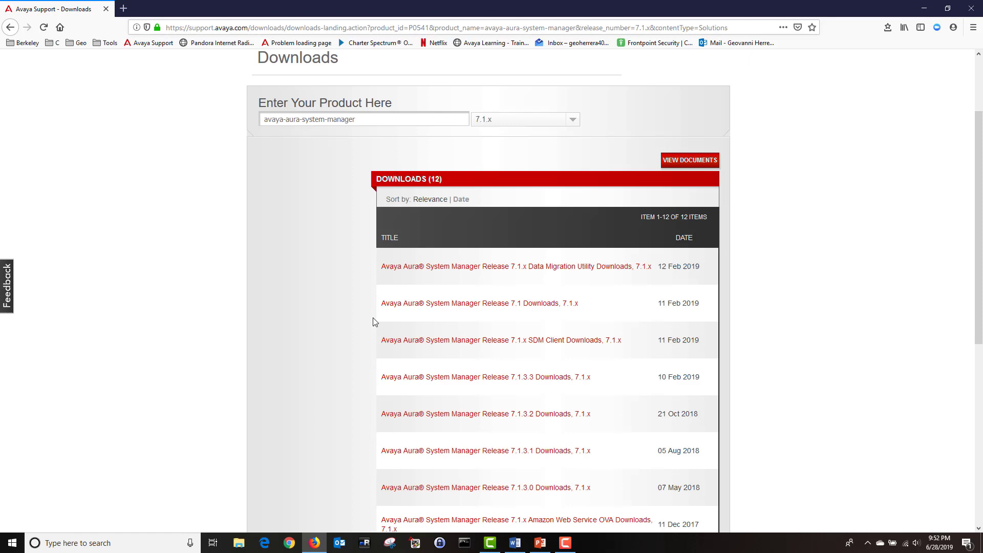
mouse_move(426, 309)
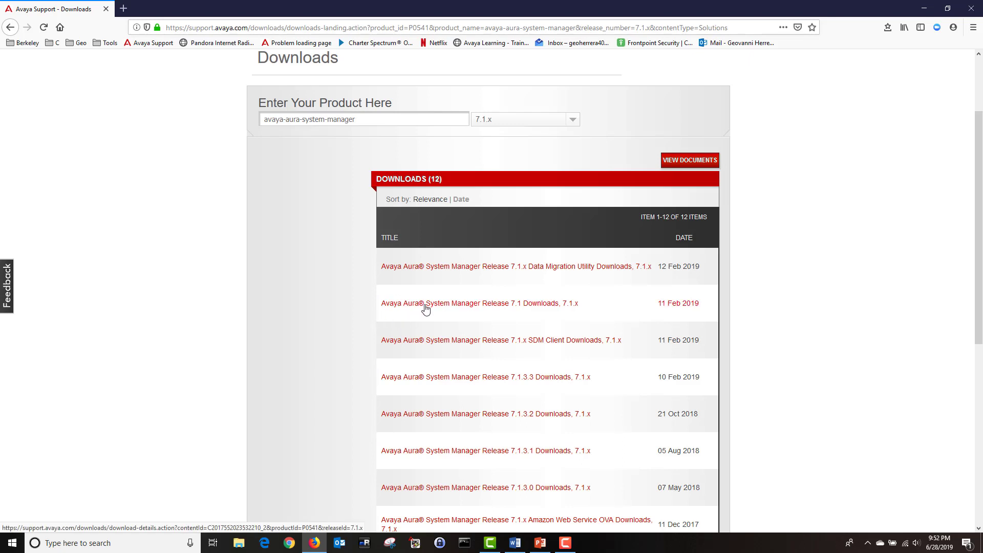
mouse_move(453, 308)
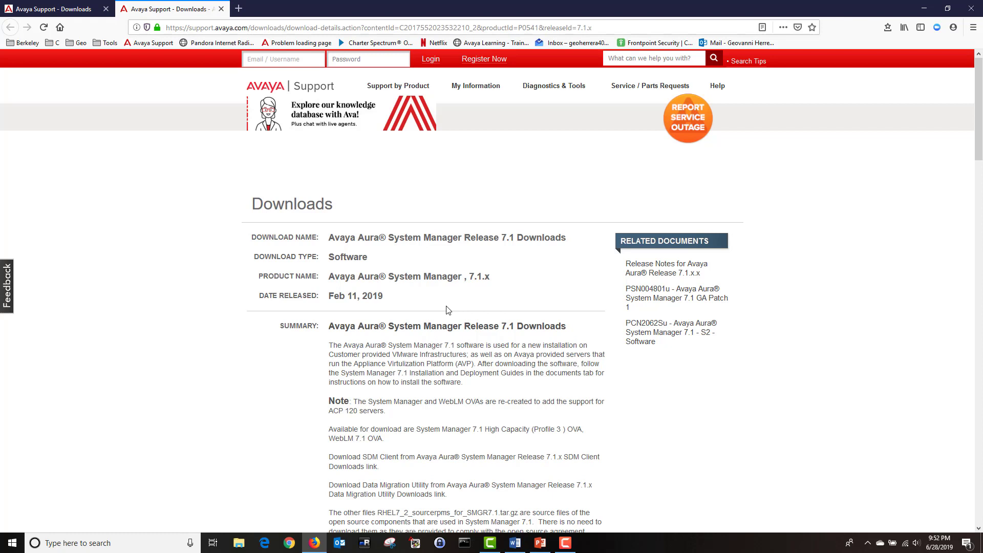
mouse_move(439, 313)
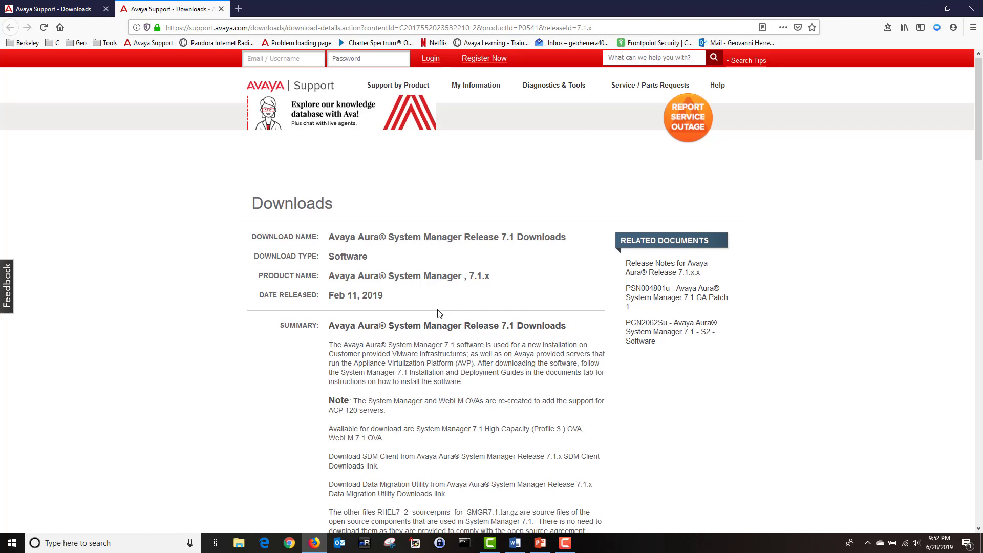
Scroll down the release downloads page and download SMGR-7.1.0.0.1125193-e65-54.ova.
scroll("down", 3)
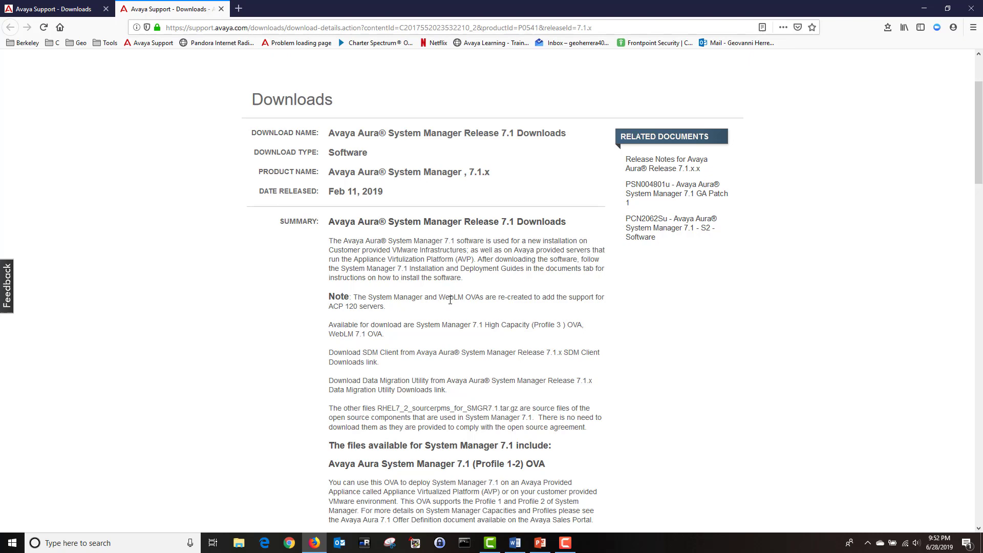
scroll("down", 3)
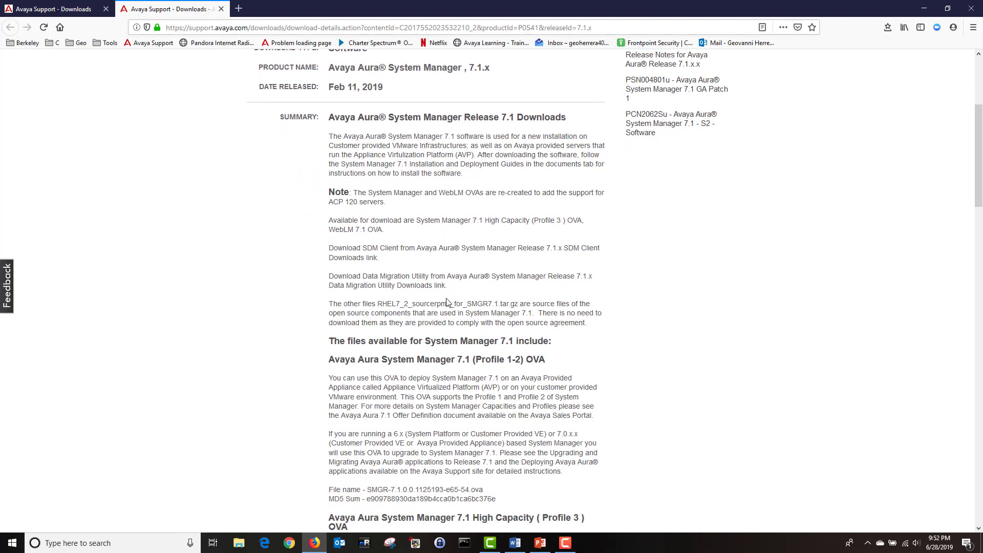
scroll("down", 3)
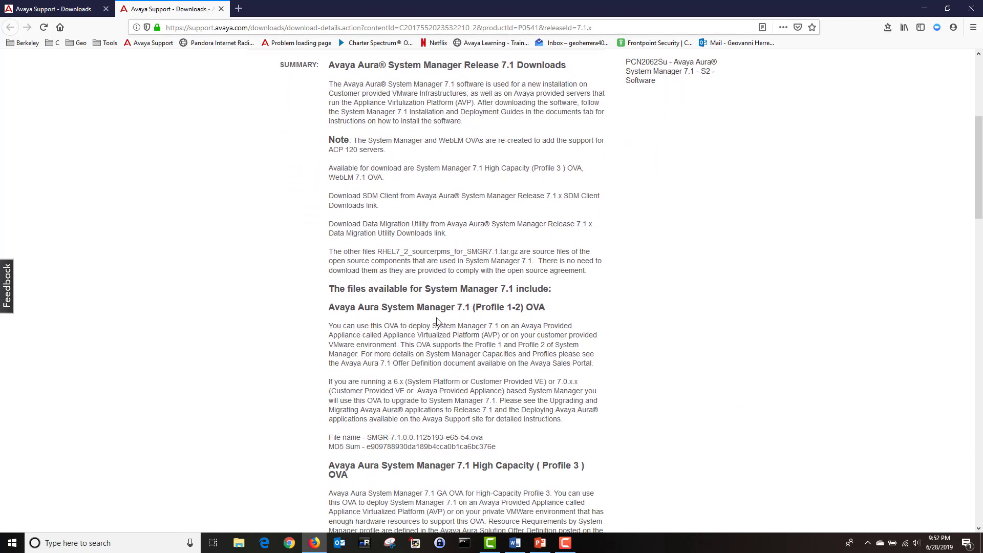
scroll("down", 3)
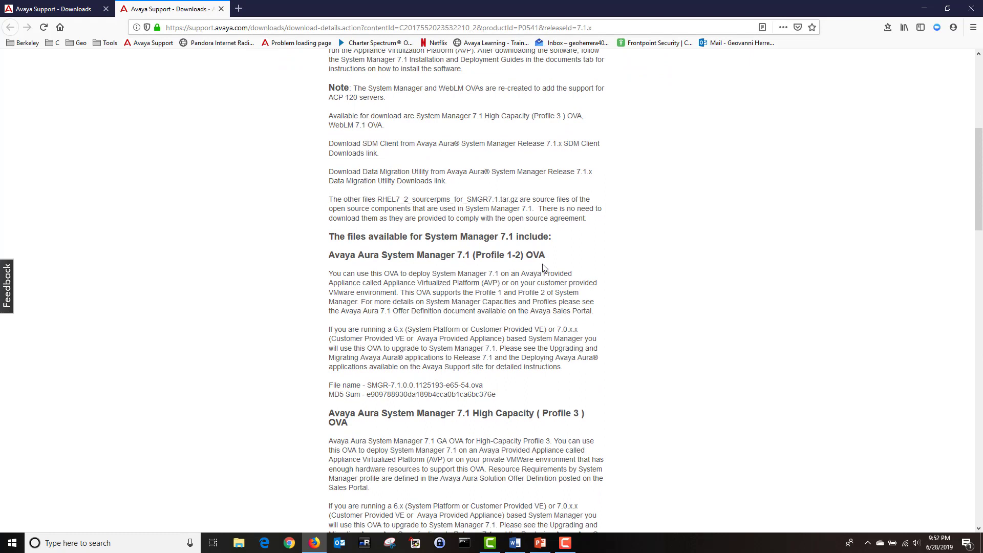
mouse_move(330, 385)
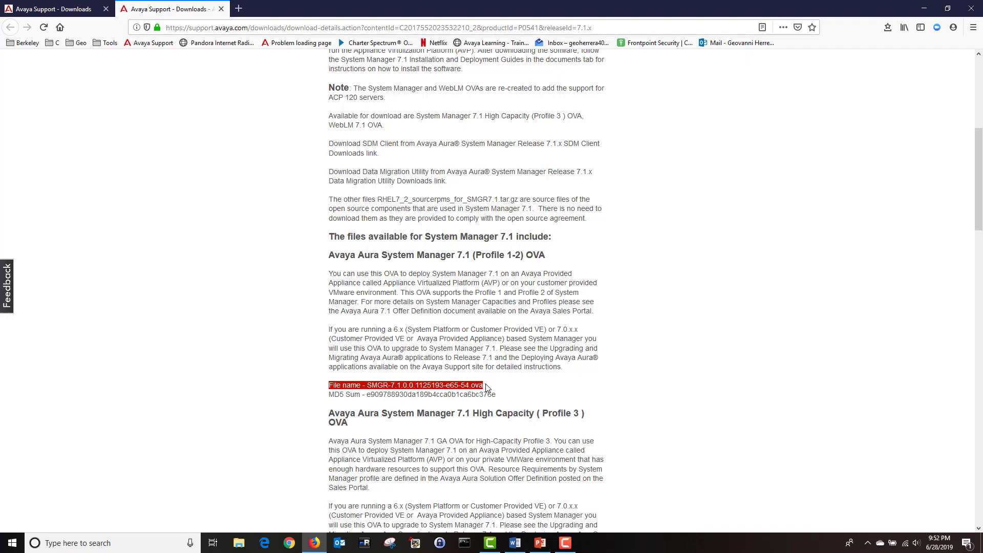
scroll("down", 3)
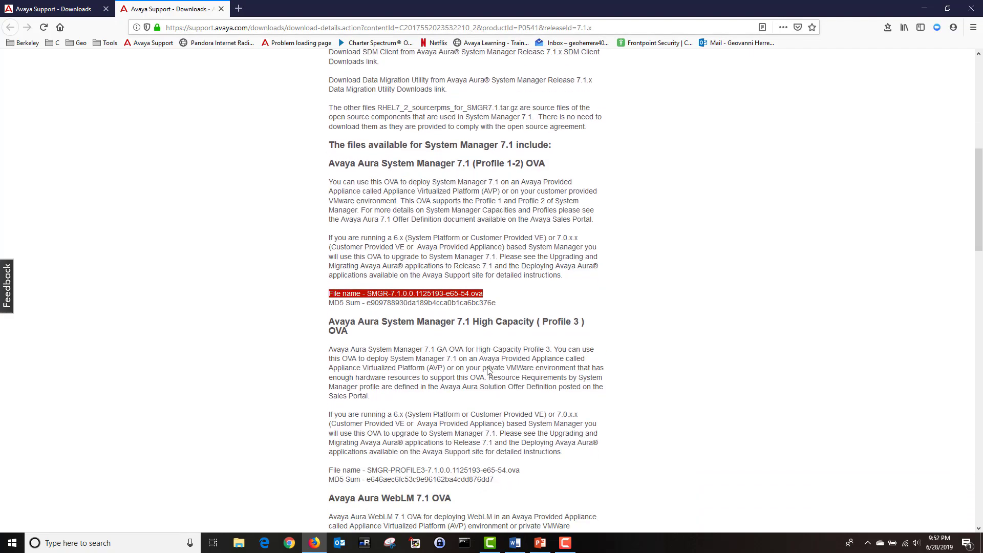
scroll("down", 3)
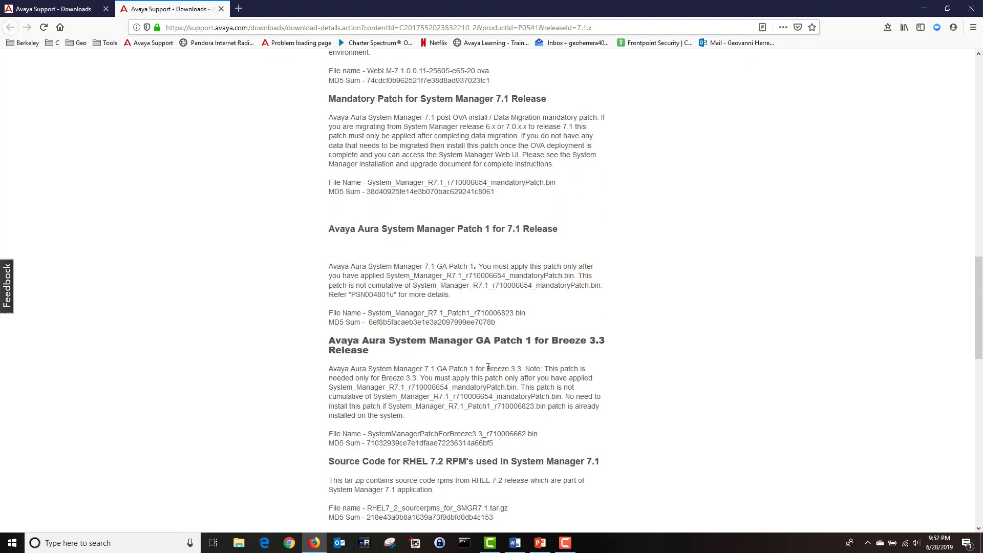
scroll("down", 3)
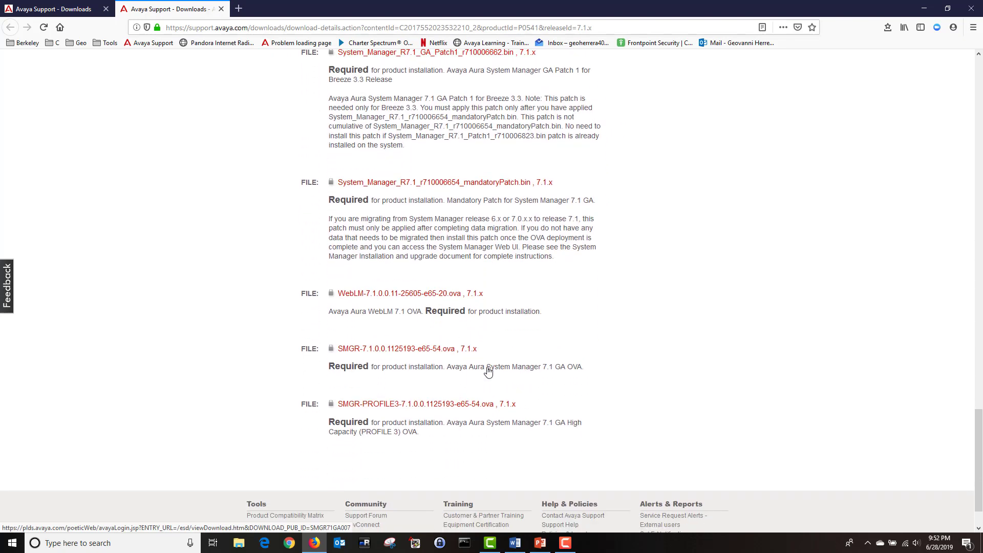
mouse_move(493, 355)
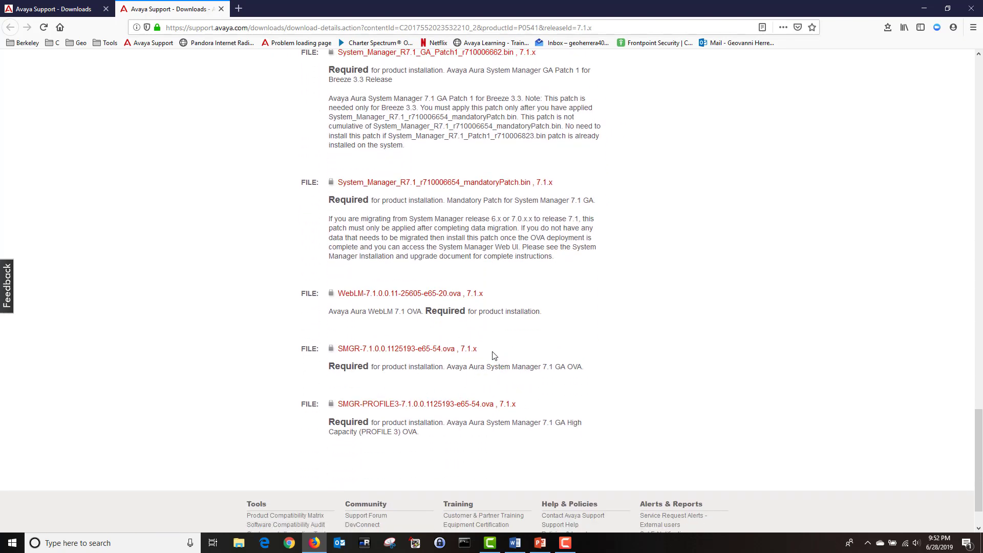
mouse_move(346, 357)
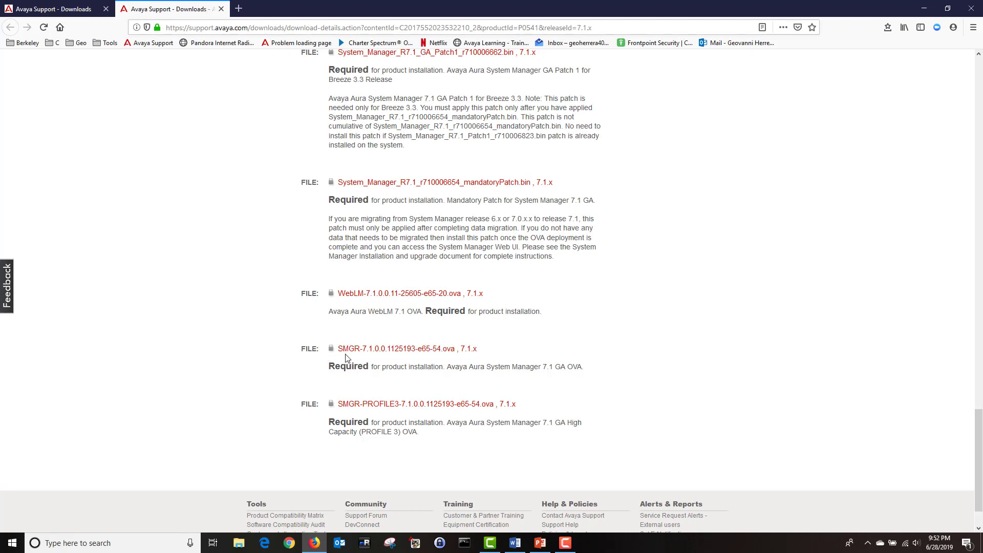
mouse_move(437, 348)
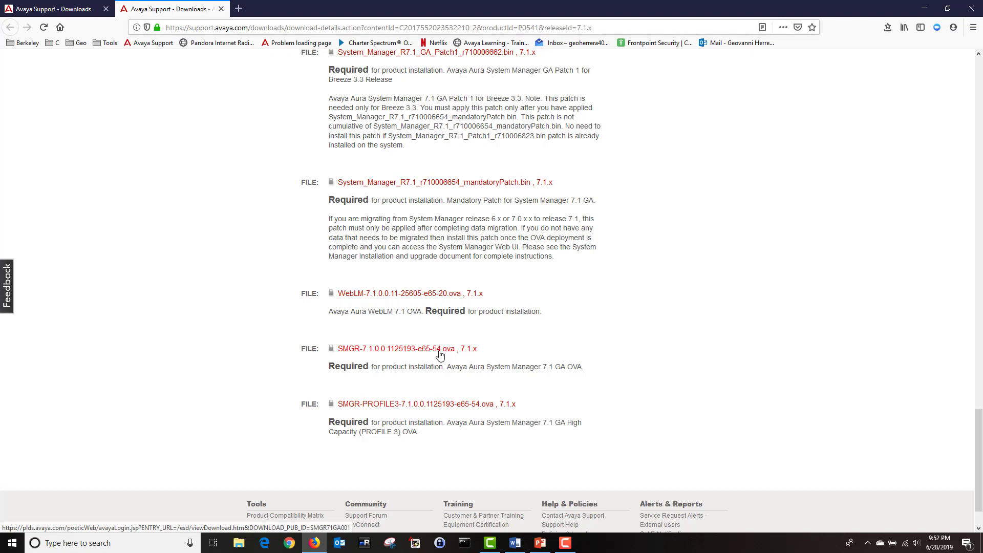
left_click(564, 542)
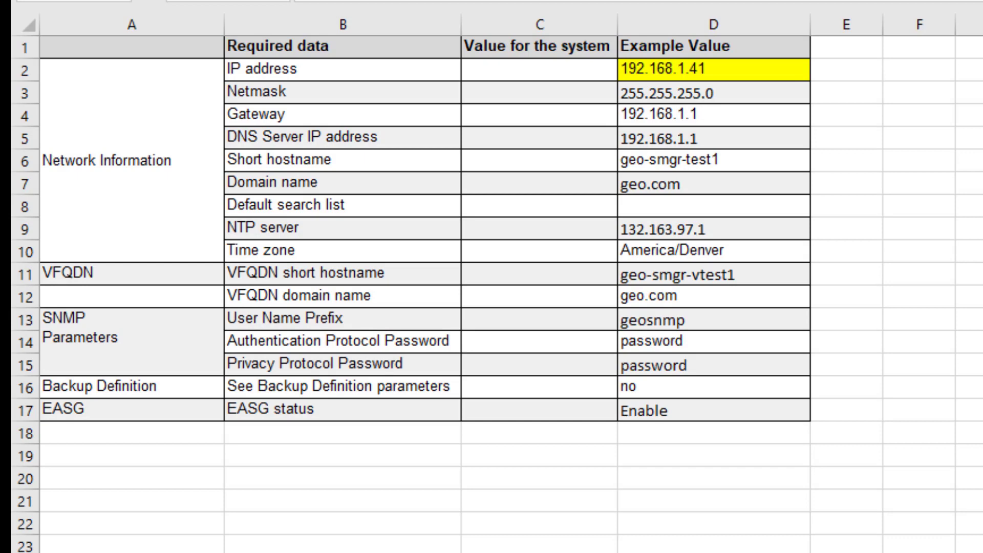
left_click(712, 91)
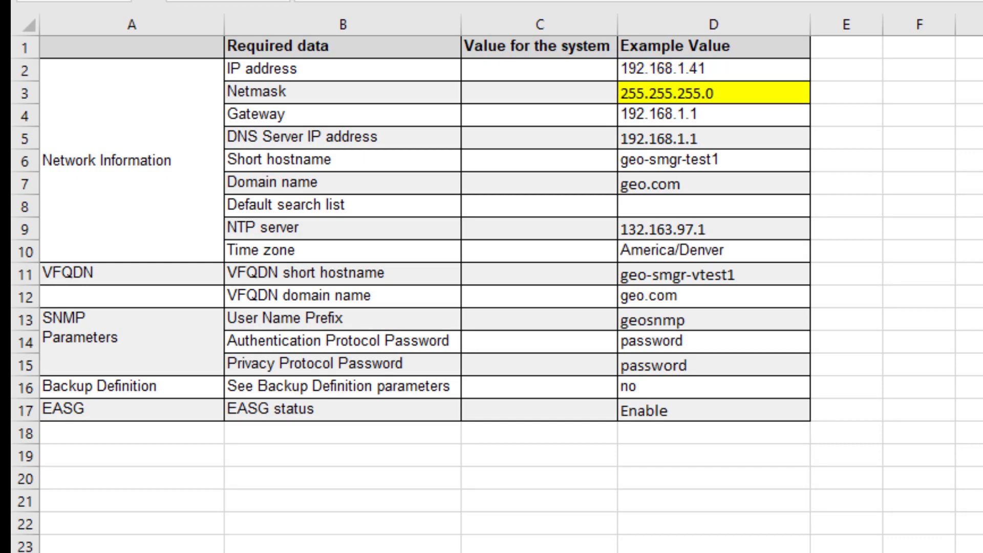
left_click(708, 114)
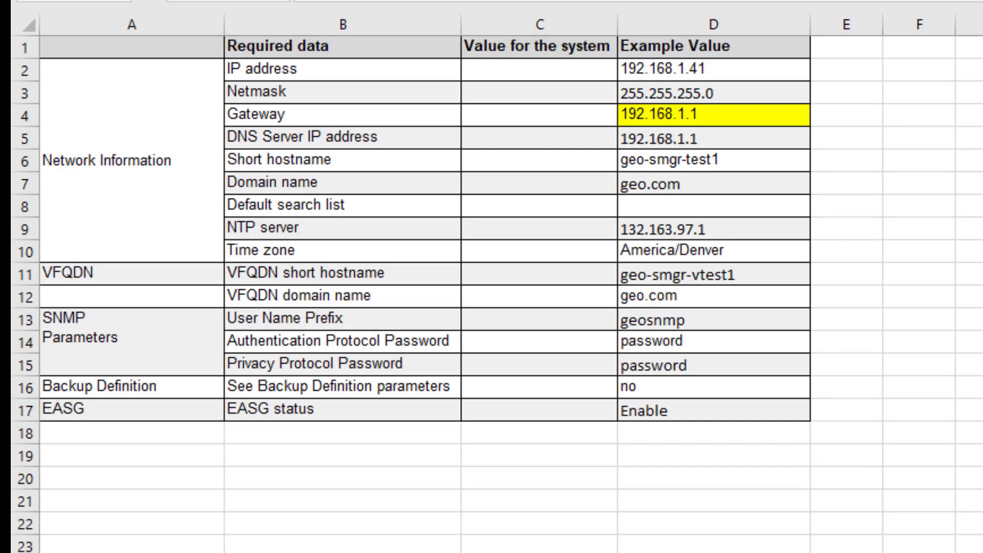
left_click(711, 137)
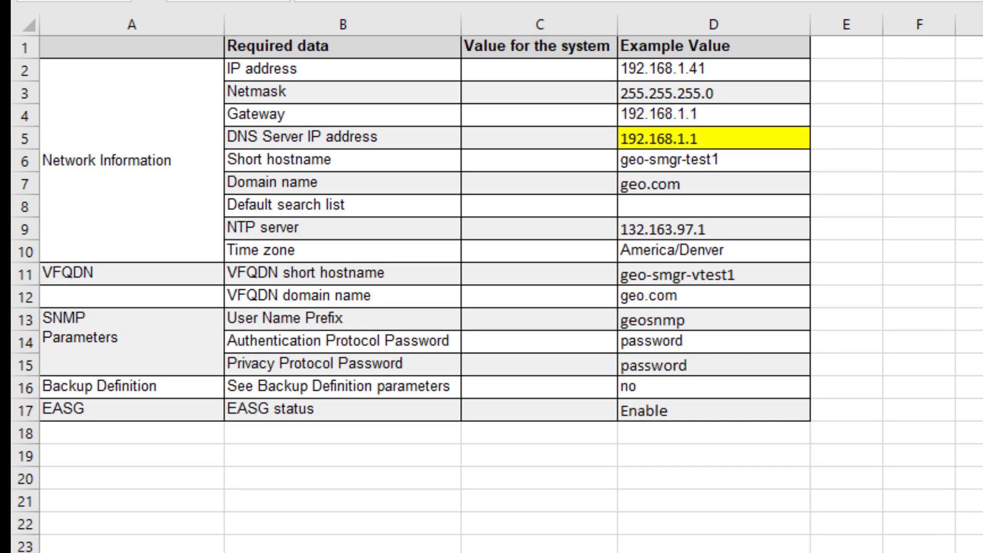
left_click(713, 162)
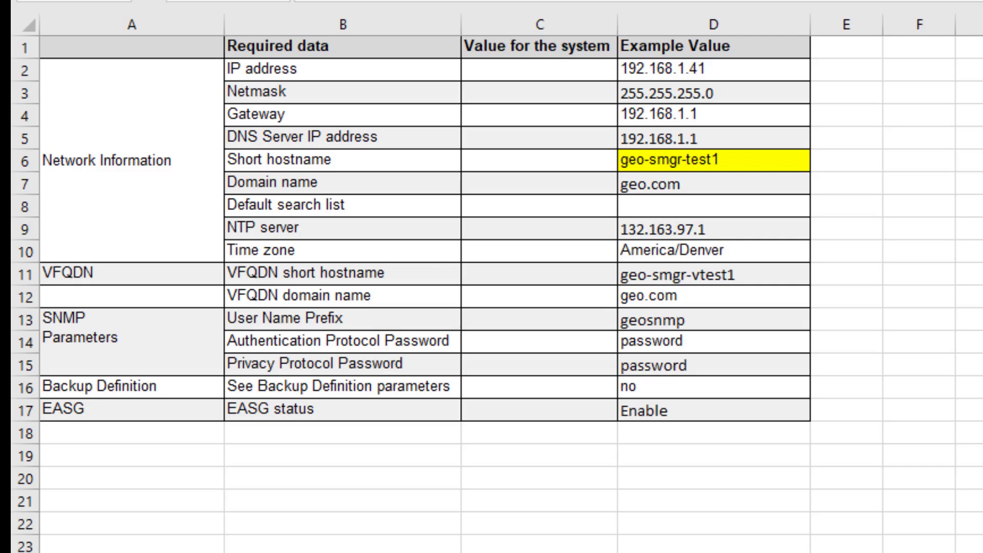
left_click(712, 183)
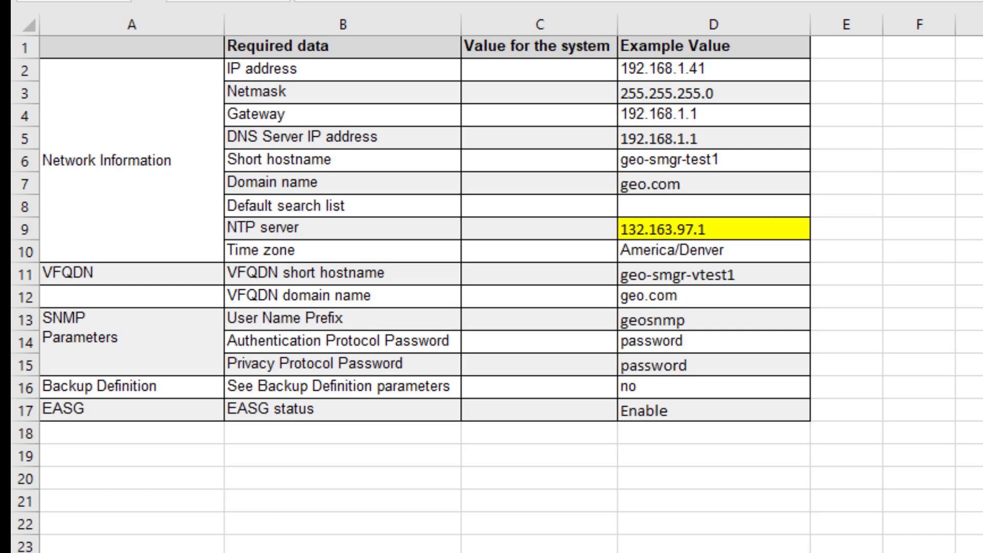
left_click(712, 251)
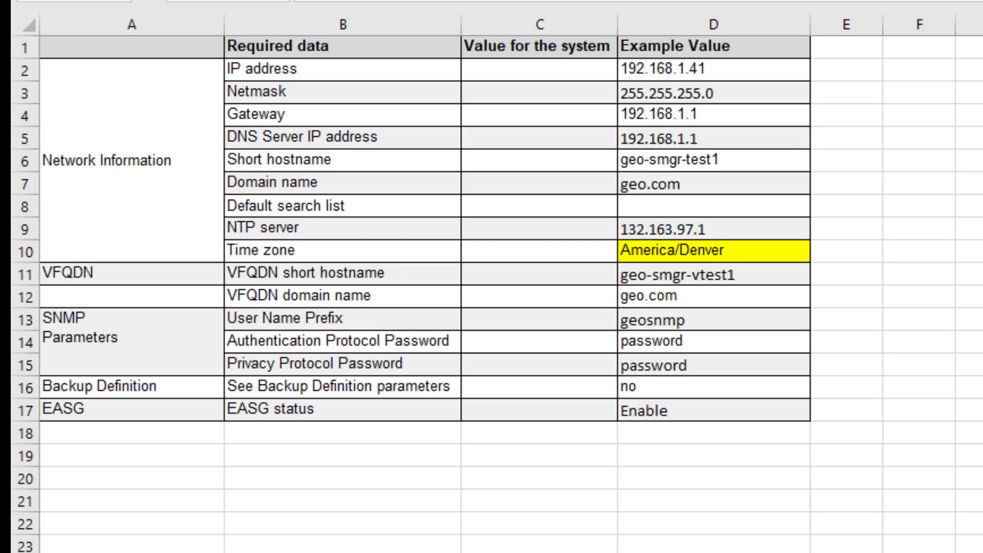
left_click(711, 271)
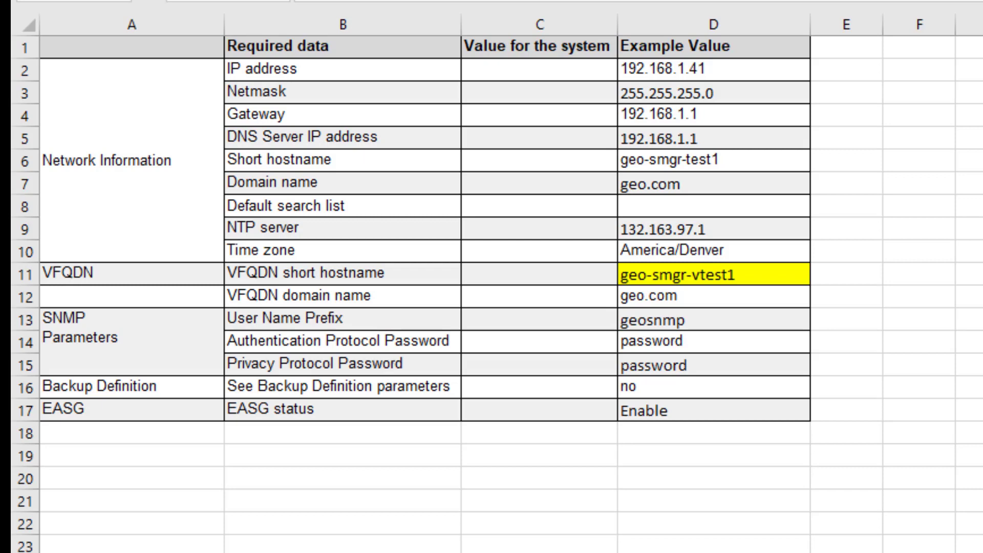
left_click(714, 290)
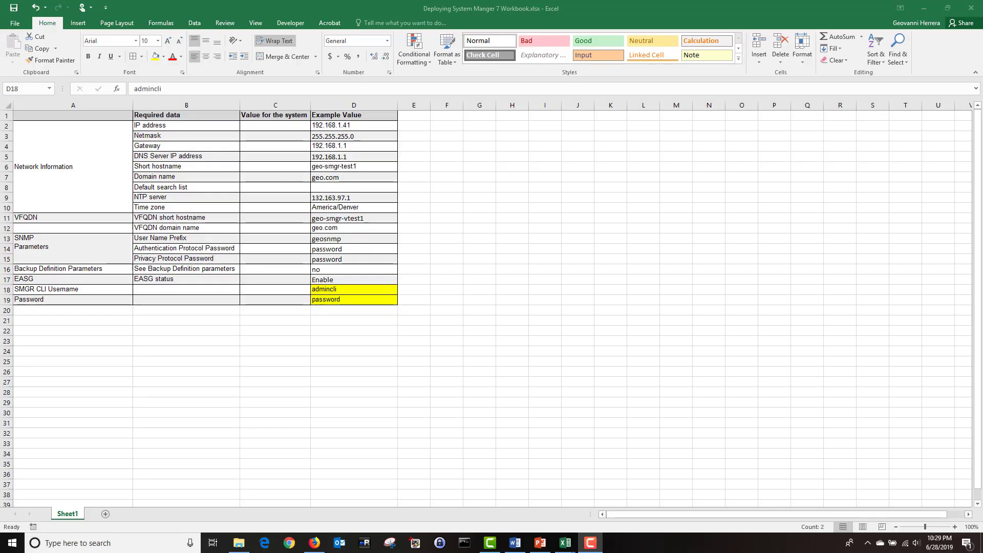
Log in to the ESXi host as root and show the six-VM Virtual Machines list.
left_click(264, 542)
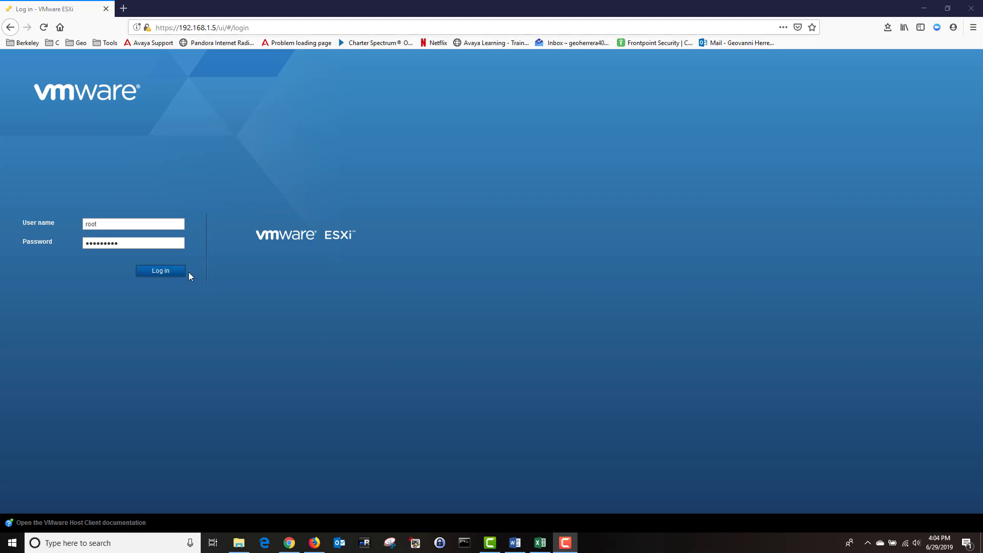
left_click(160, 271)
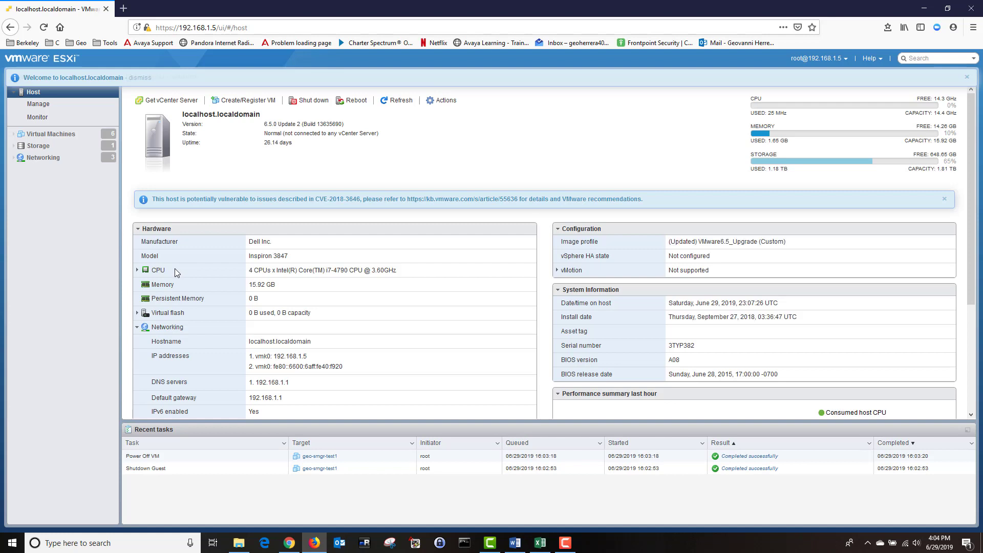
mouse_move(80, 195)
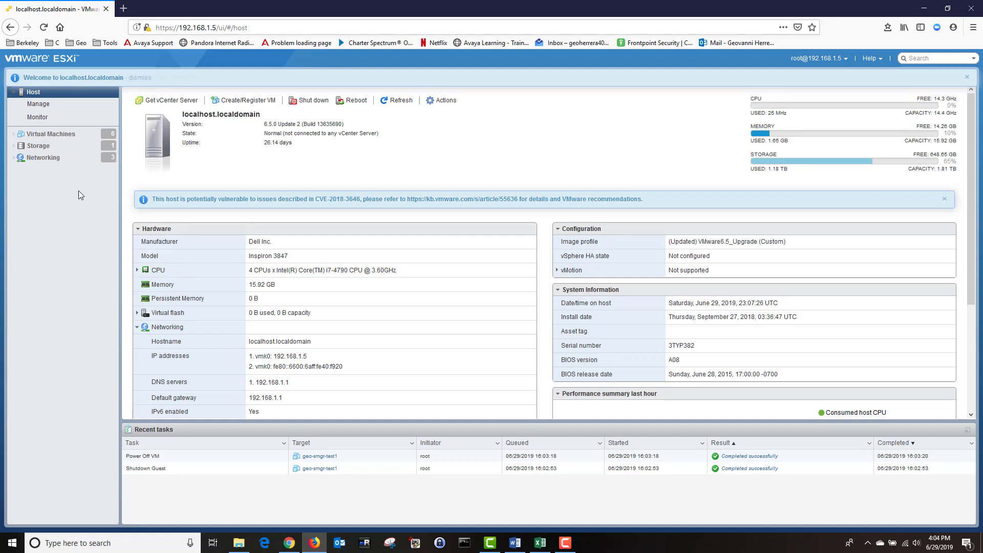
left_click(51, 134)
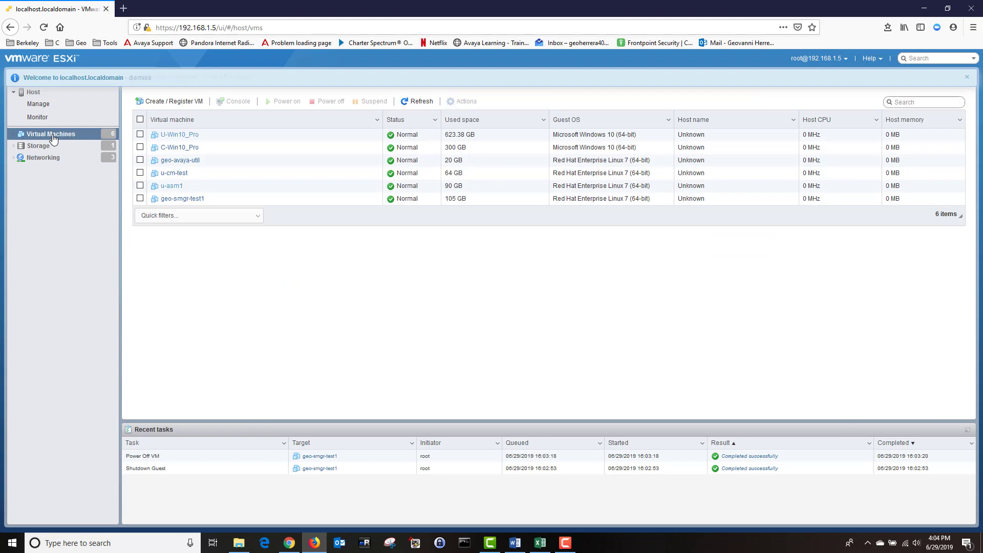
mouse_move(155, 109)
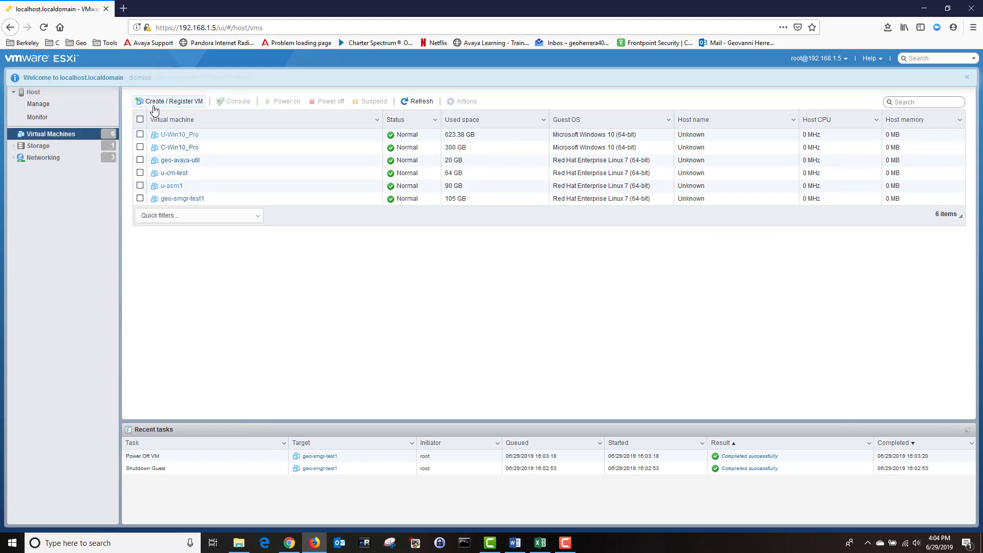
mouse_move(170, 100)
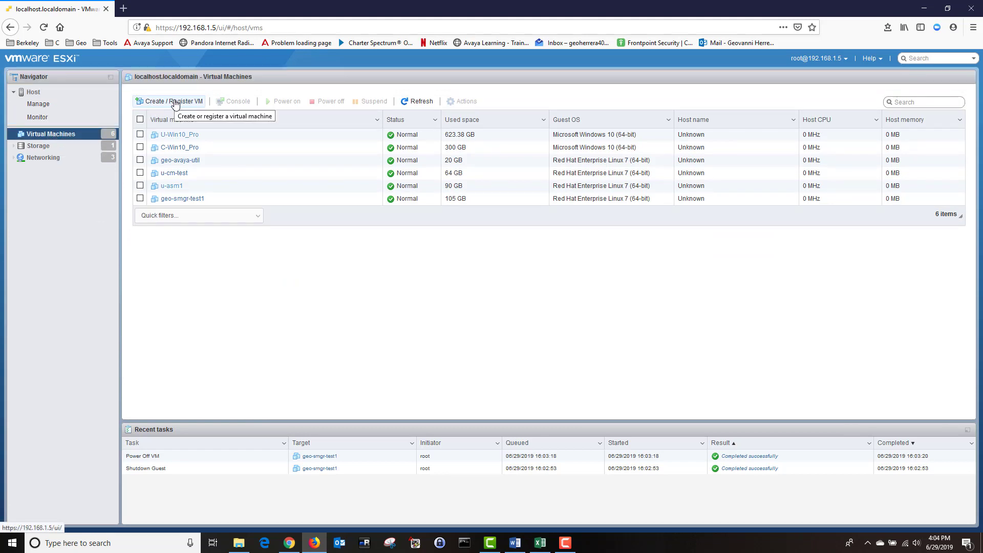
Begin a new VM wizard that deploys geo-smgr-test2 from an OVF or OVA file.
left_click(168, 101)
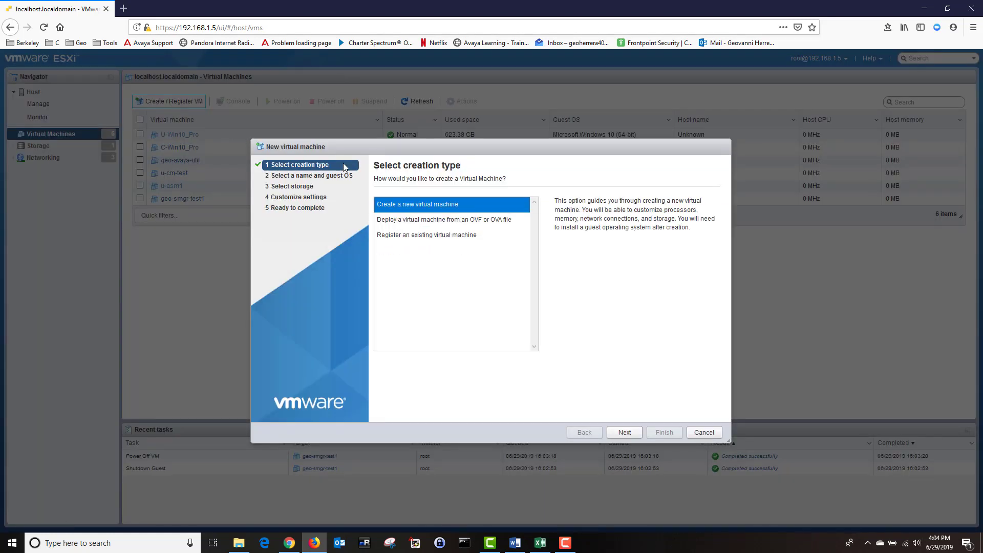
mouse_move(438, 219)
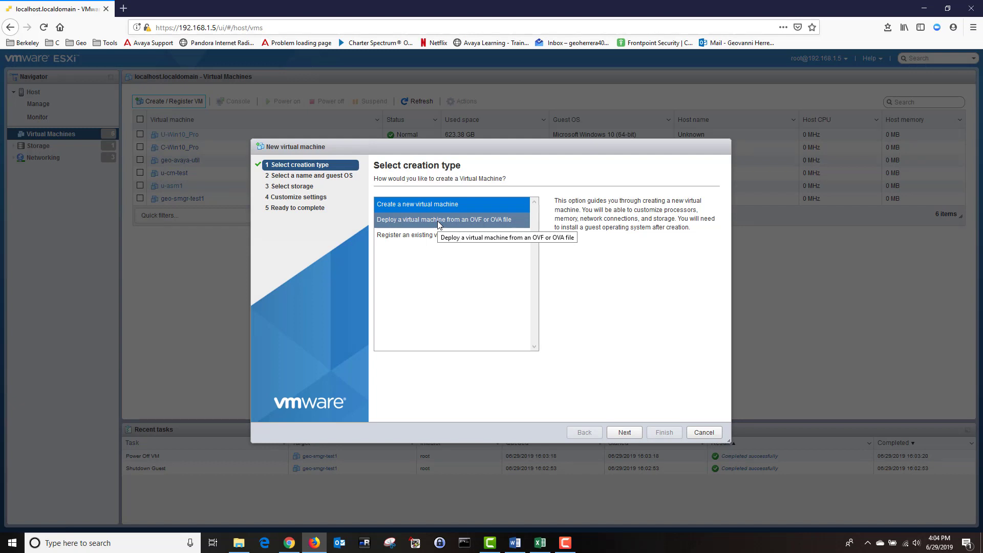
left_click(441, 220)
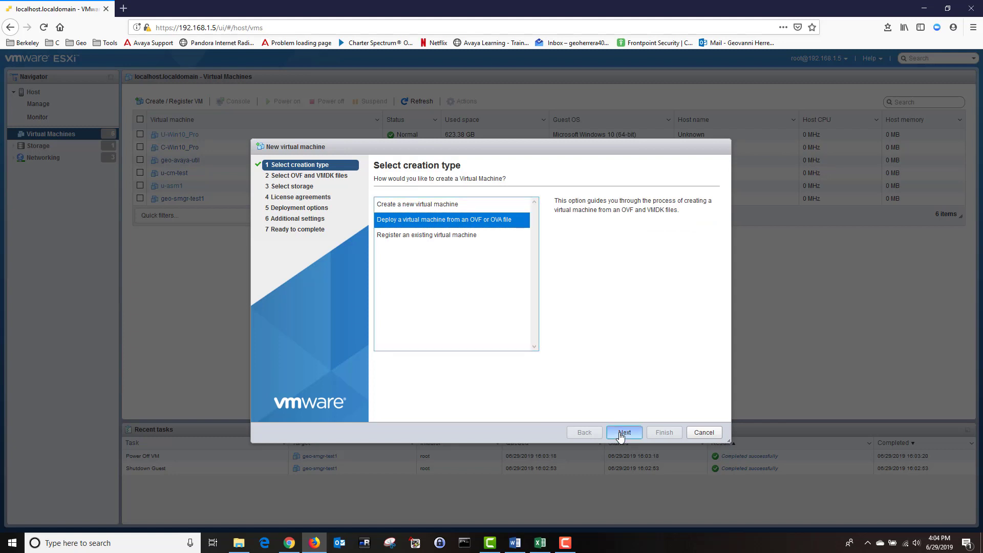
left_click(623, 432)
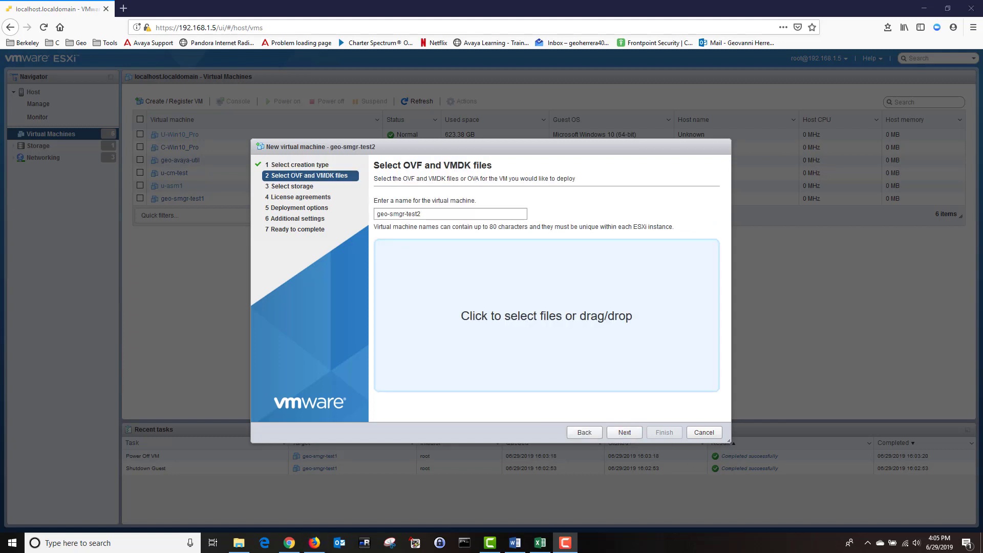
mouse_move(595, 316)
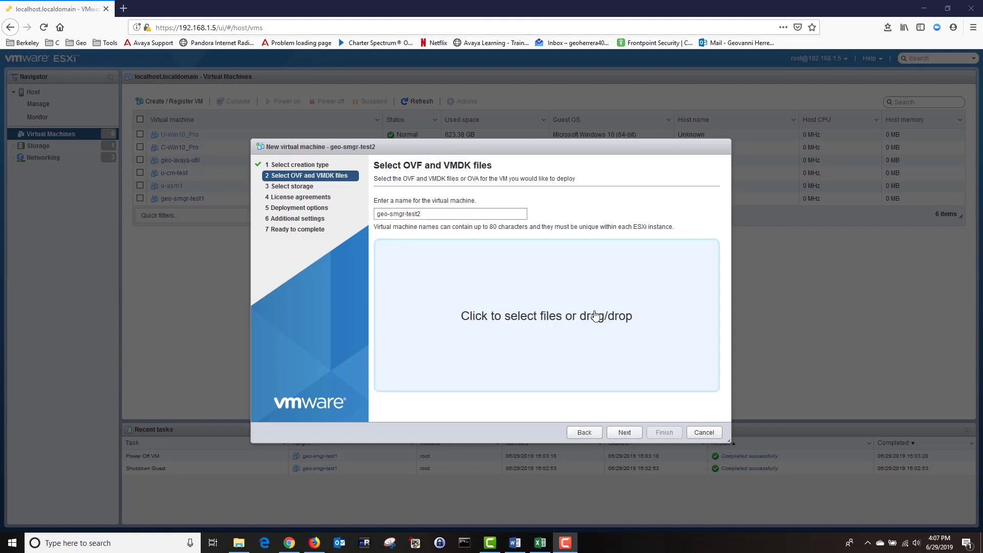
mouse_move(551, 320)
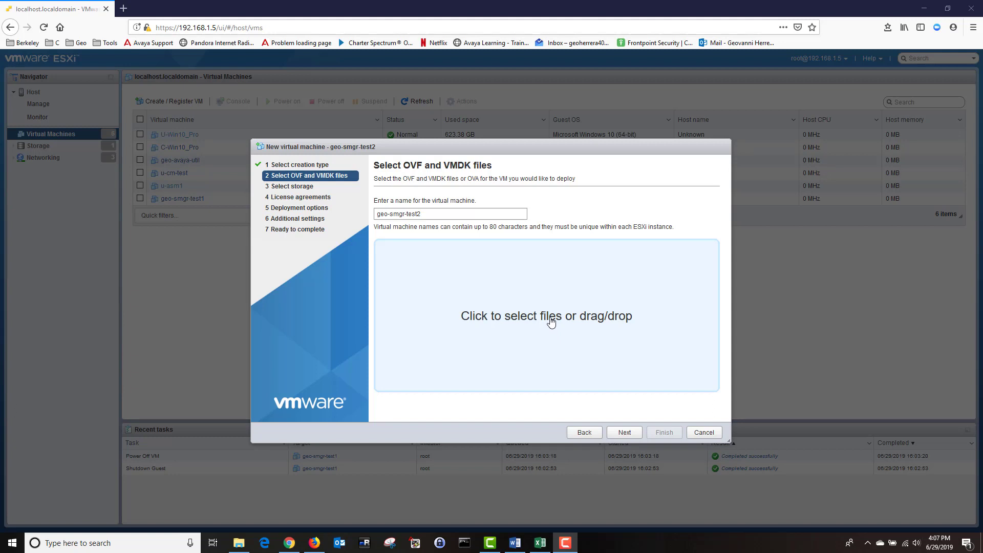
Choose SMGR-7.1.0.0.1125193-e65-54.ova as the deployment file.
left_click(546, 316)
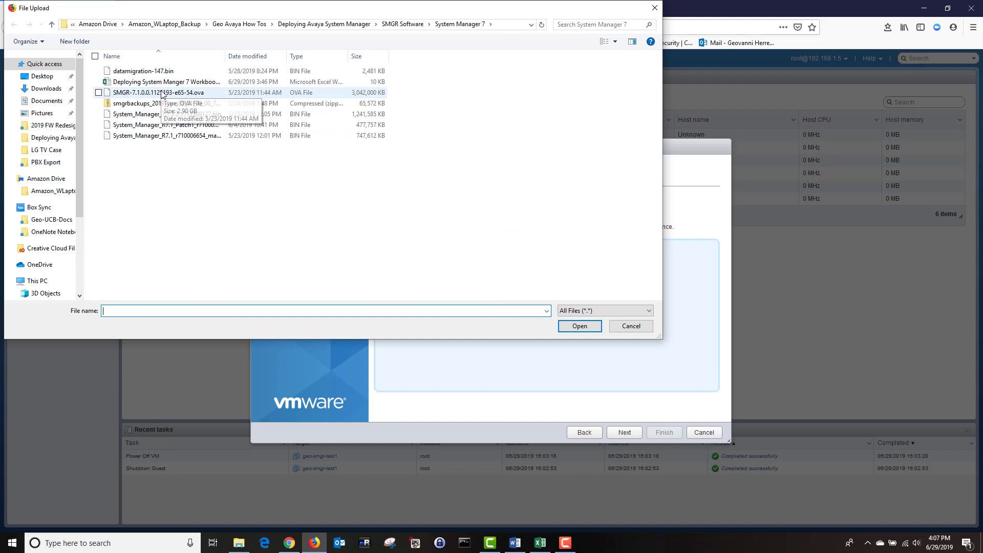
left_click(162, 92)
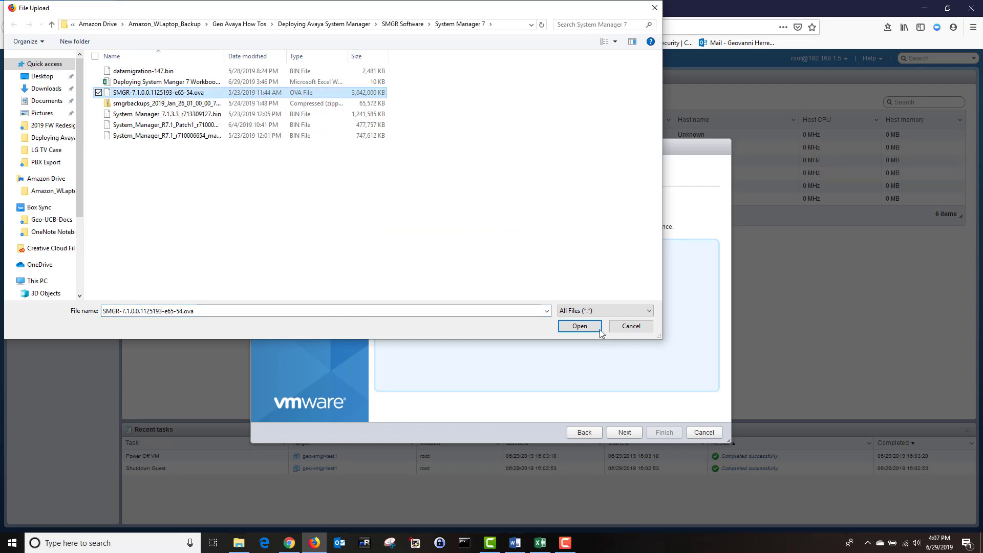
left_click(578, 326)
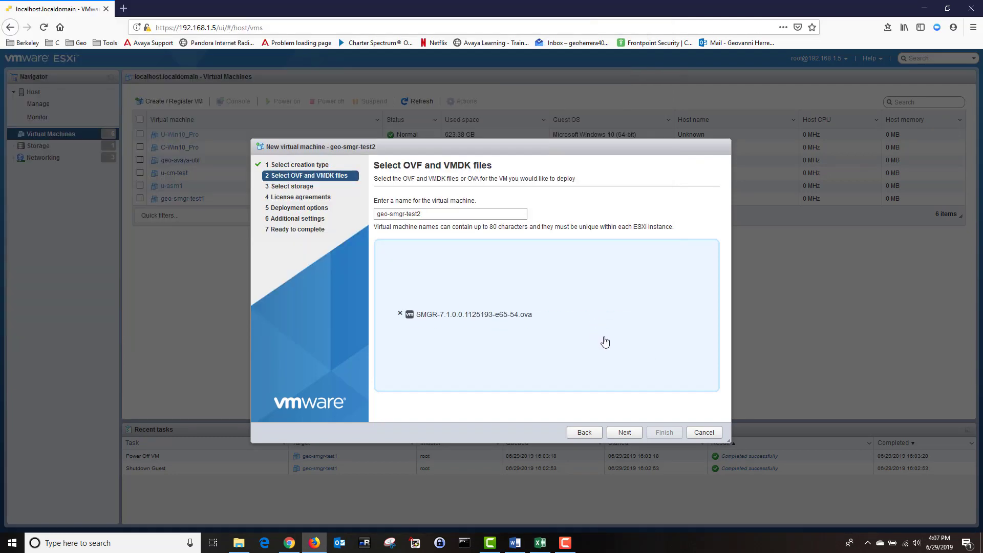
mouse_move(623, 432)
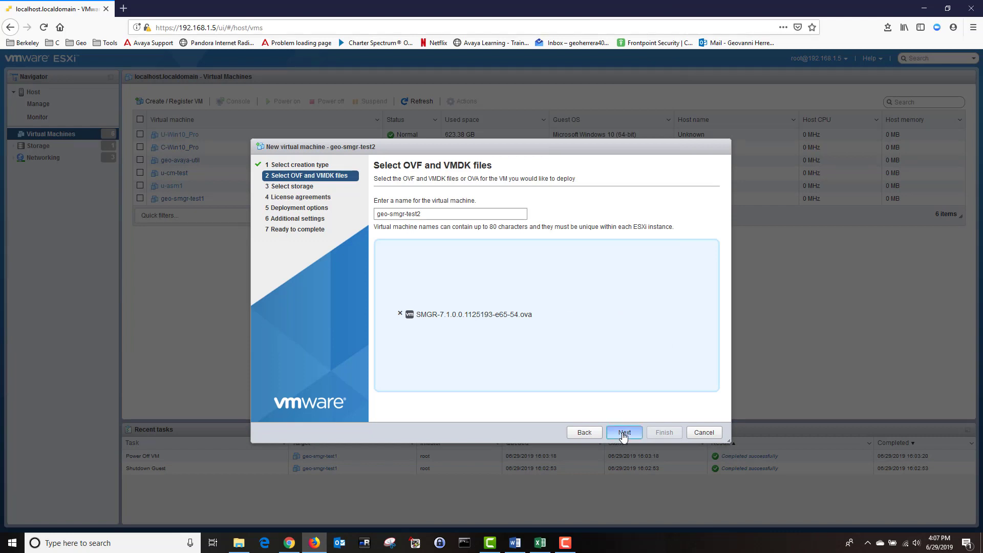
Keep datastore1 as storage and accept the Avaya license agreement.
left_click(623, 432)
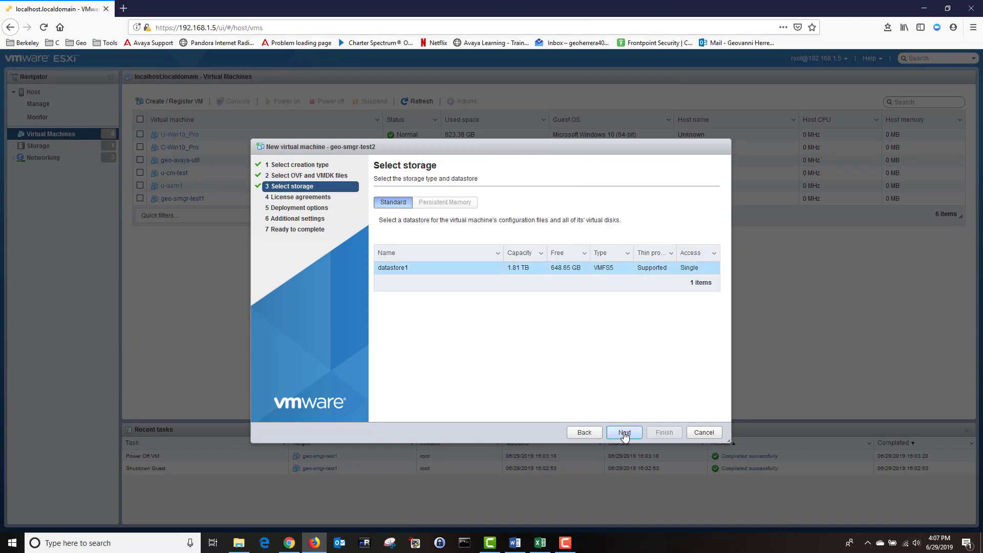
mouse_move(483, 341)
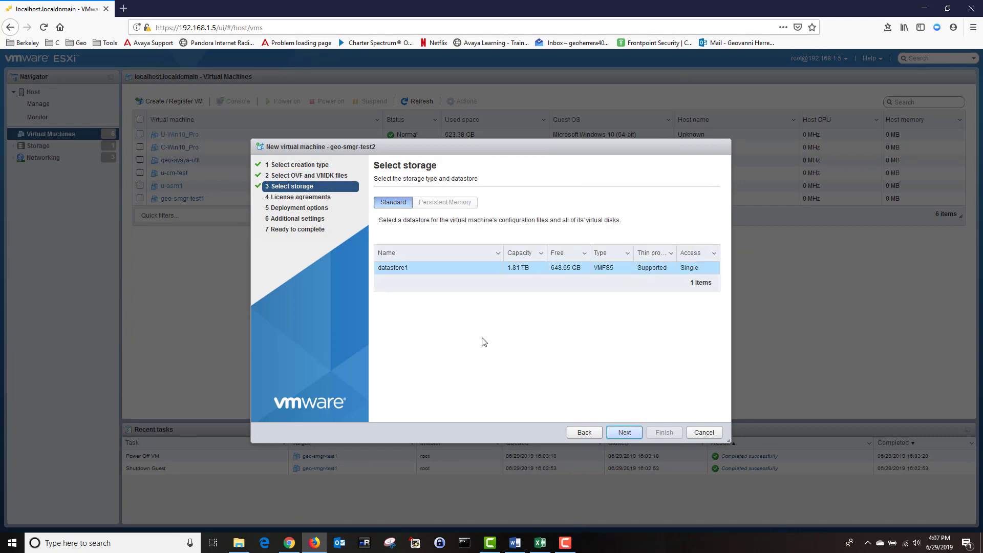
mouse_move(506, 257)
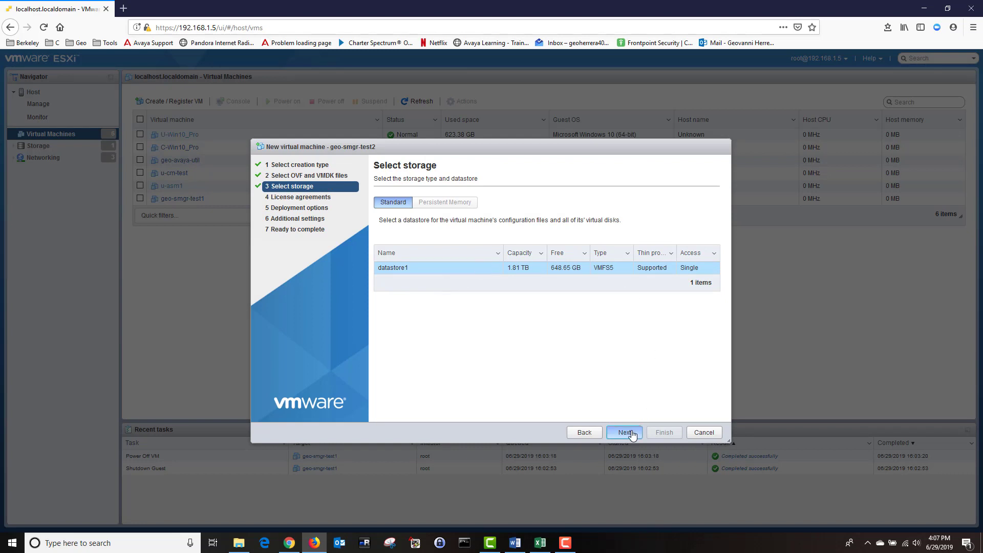
left_click(623, 432)
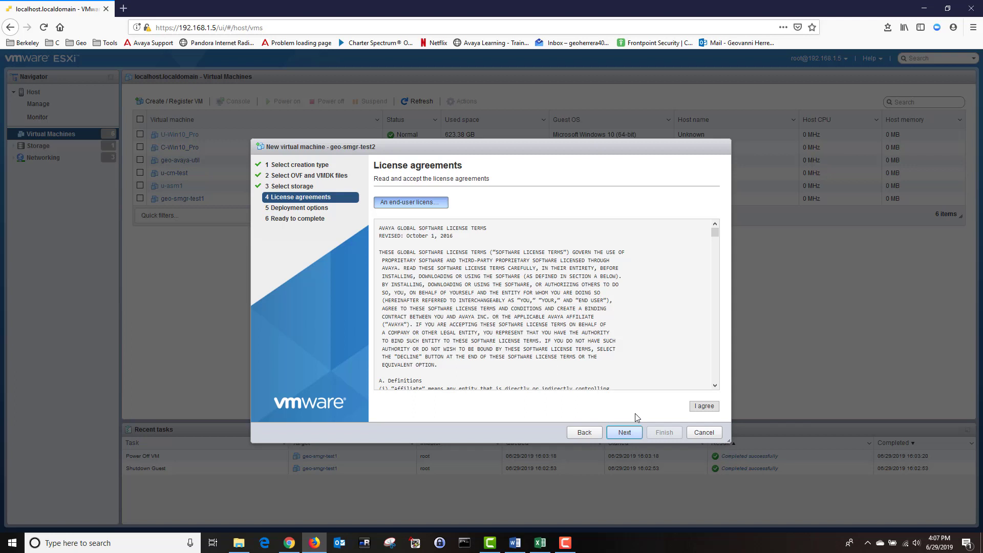
mouse_move(625, 379)
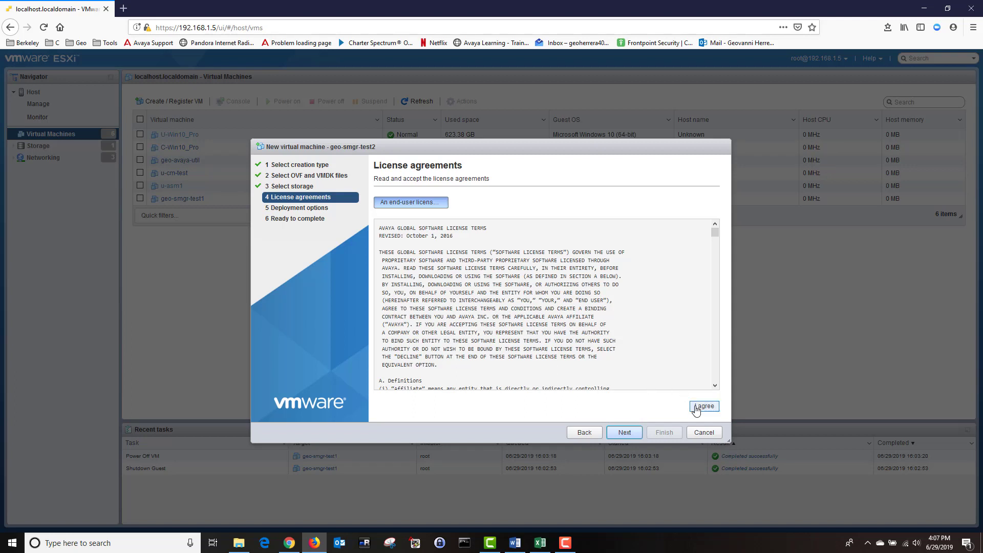
left_click(703, 406)
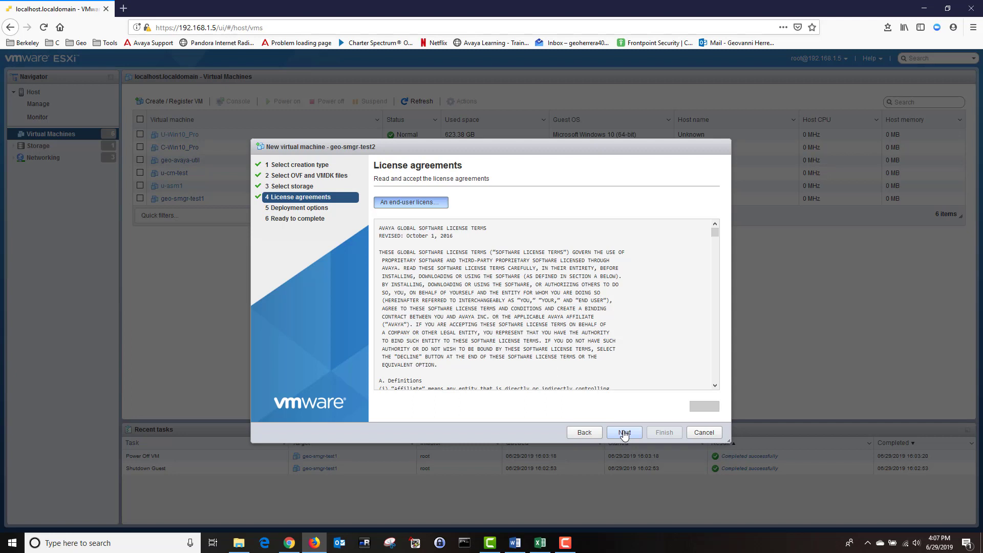
Put Out of Band Management and Public on VM Network, with 35Kuser deployment and thick disks.
left_click(623, 432)
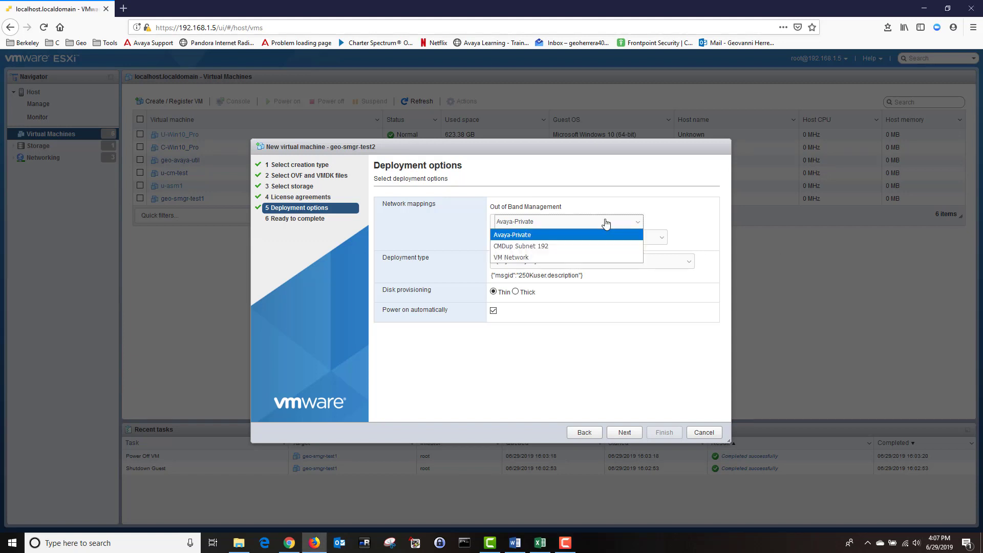
left_click(510, 257)
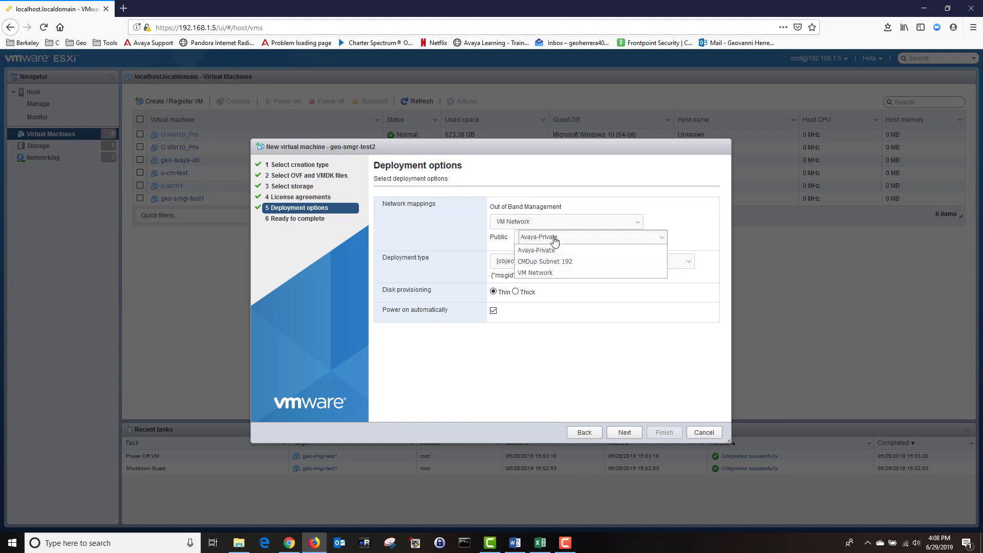
left_click(535, 273)
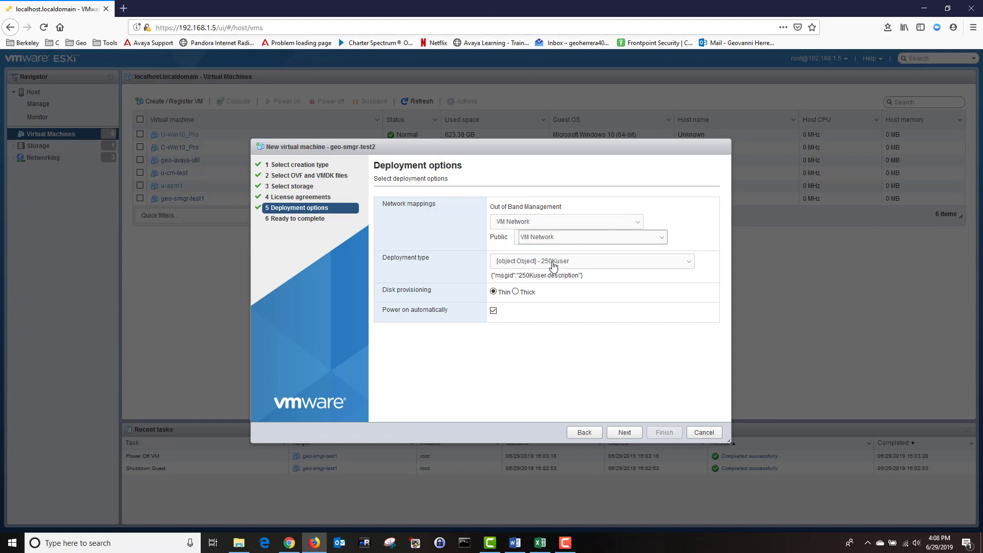
mouse_move(501, 264)
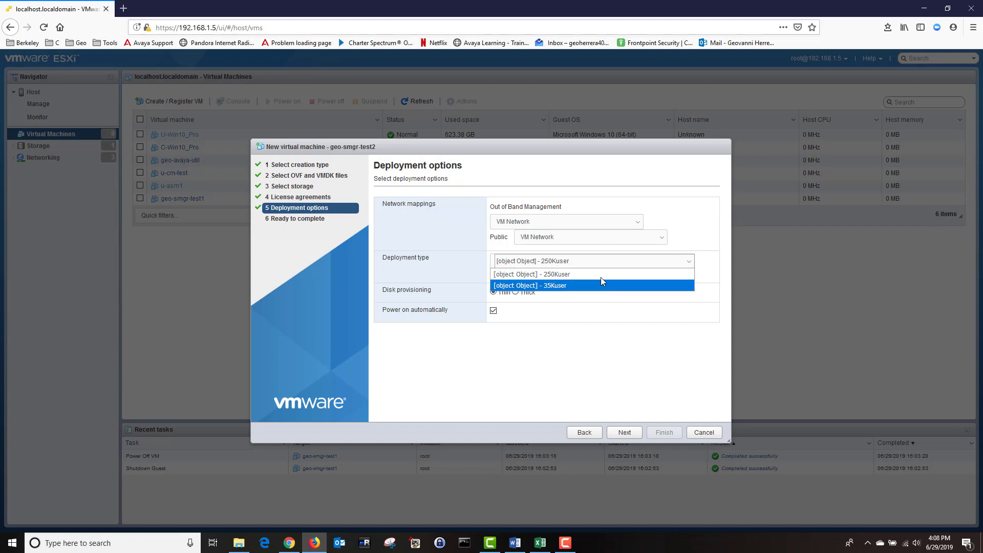
mouse_move(560, 294)
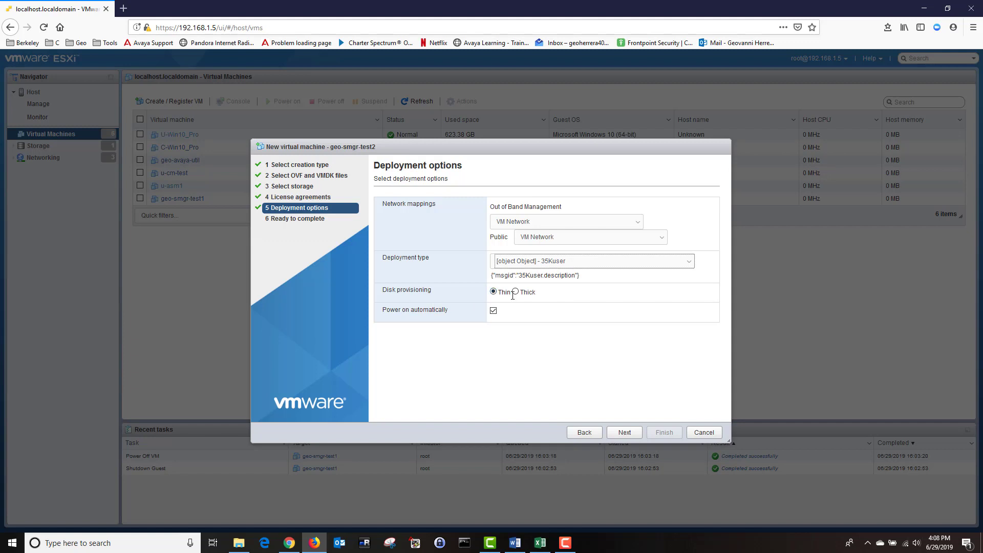
left_click(515, 292)
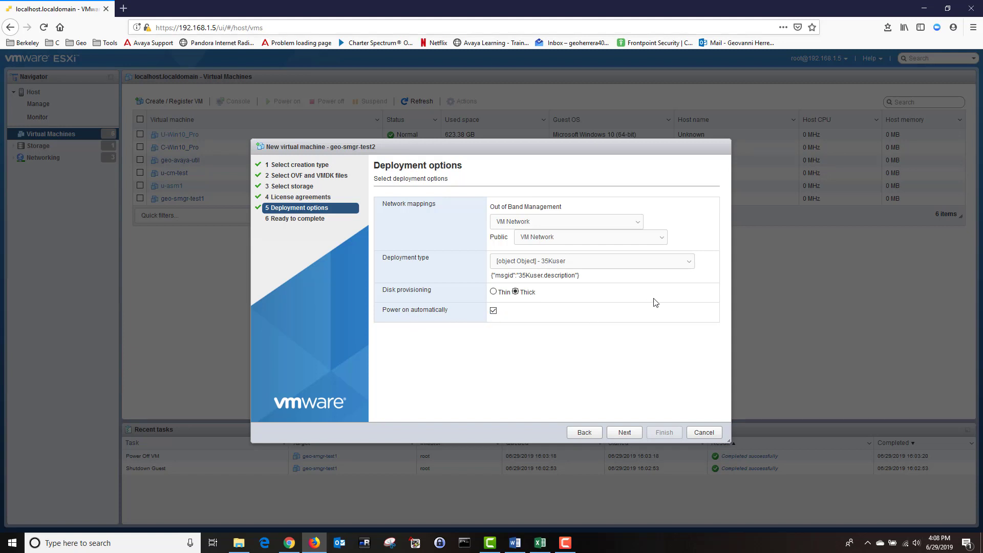
left_click(623, 432)
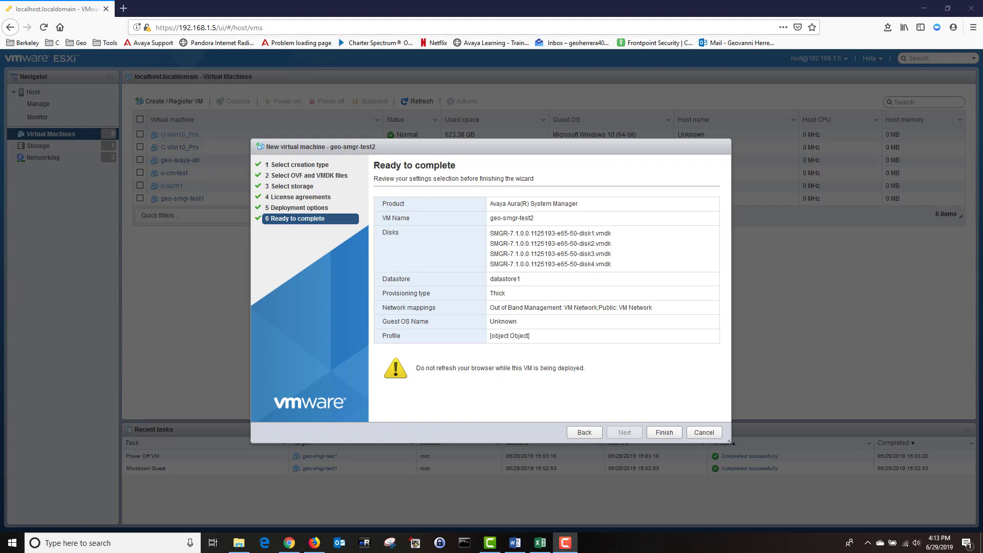
Confirm the Ready to complete summary, starting the Import VApp task for geo-smgr-test2.
left_click(663, 432)
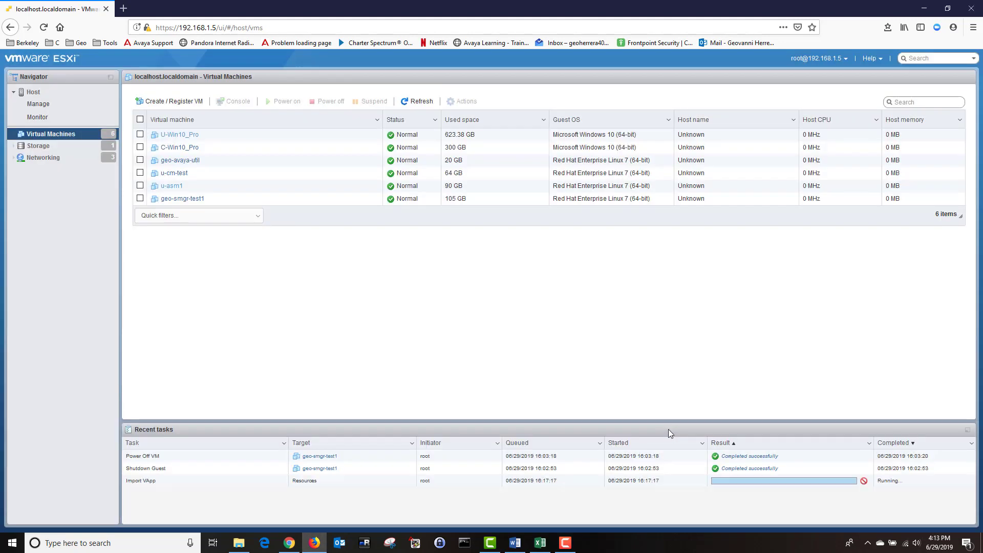
mouse_move(668, 329)
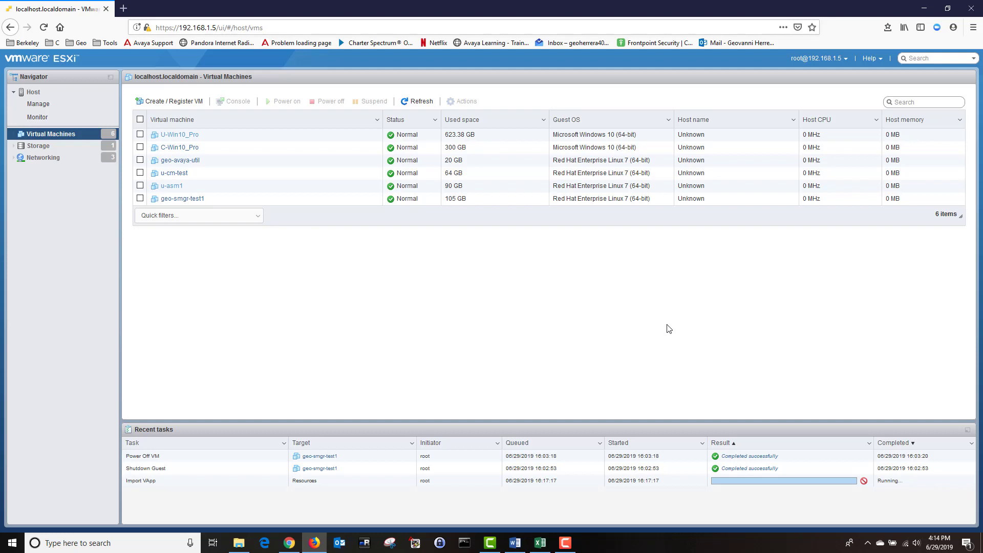
left_click(182, 206)
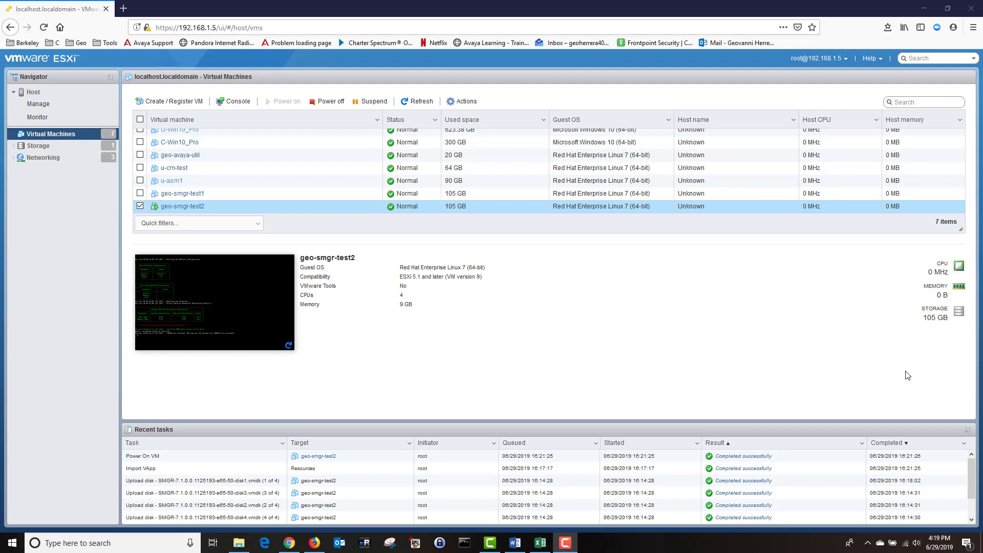
mouse_move(859, 362)
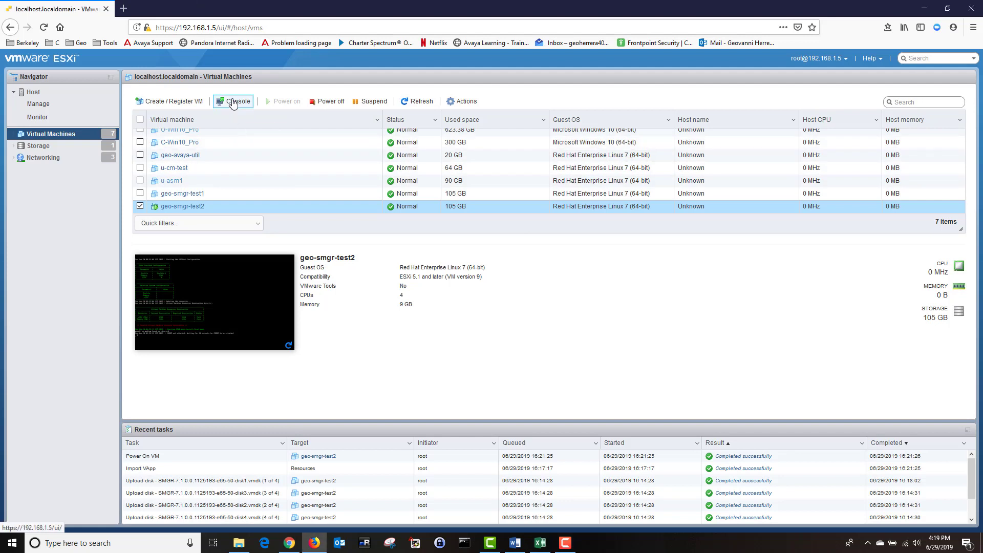
Launch geo-smgr-test2 in VMware Remote Console from the Console menu, allowing the link to open.
left_click(236, 100)
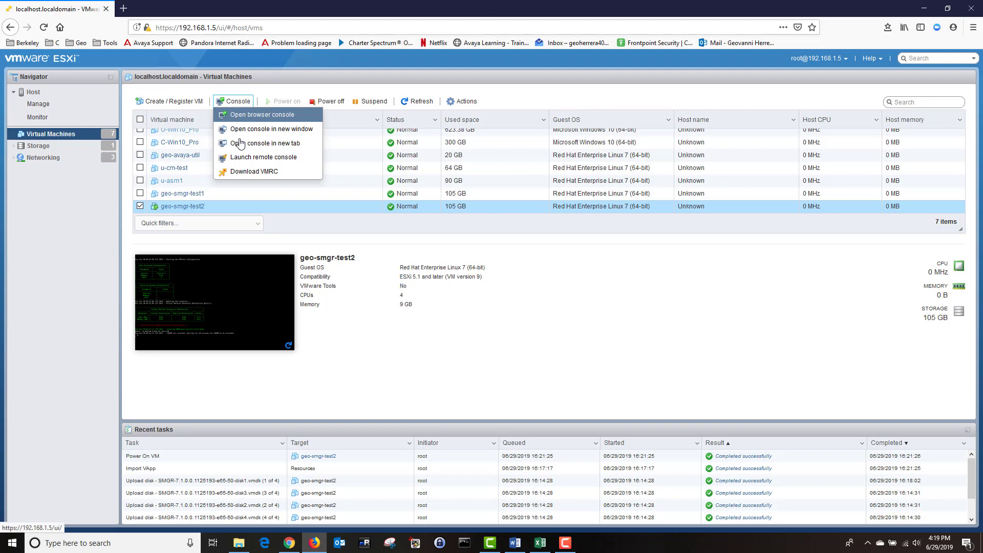
left_click(263, 157)
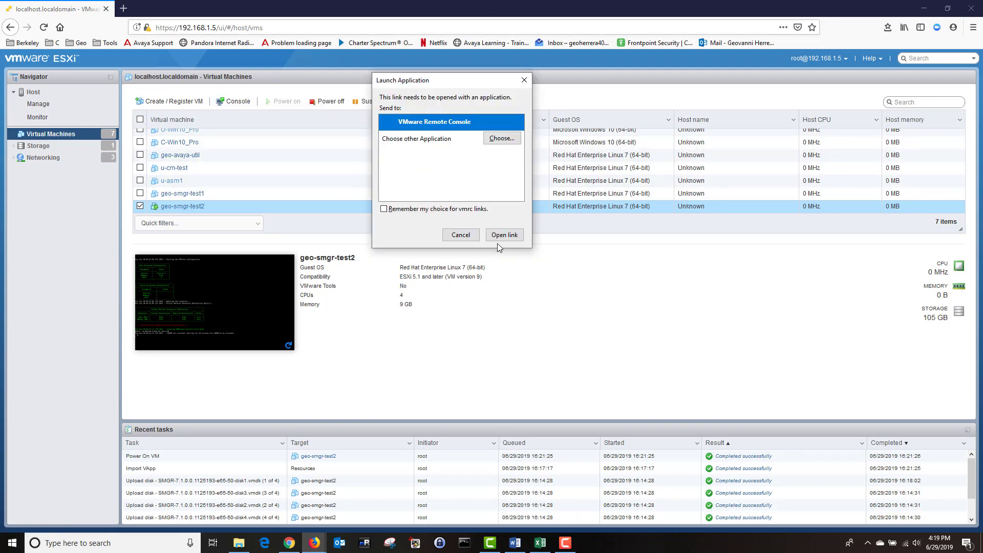
mouse_move(505, 234)
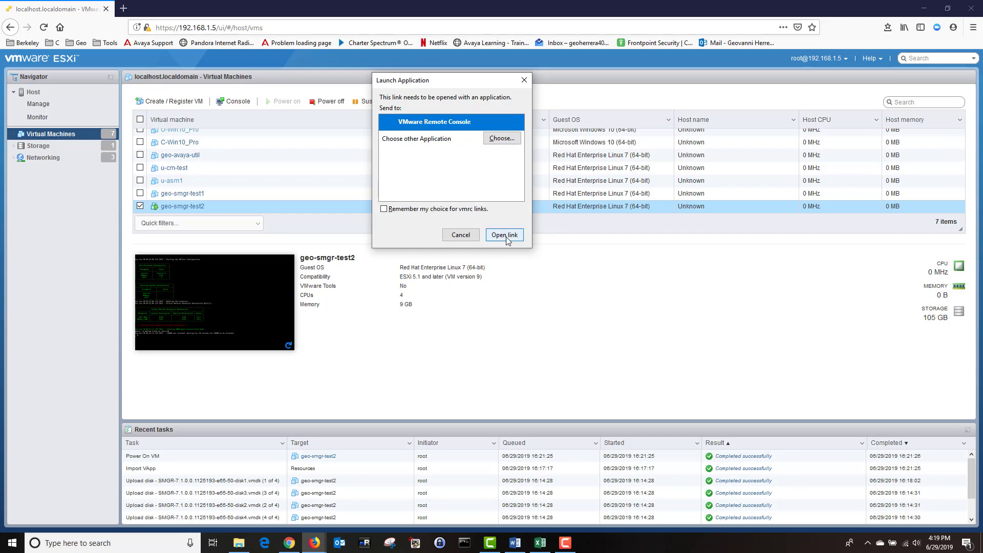
left_click(503, 234)
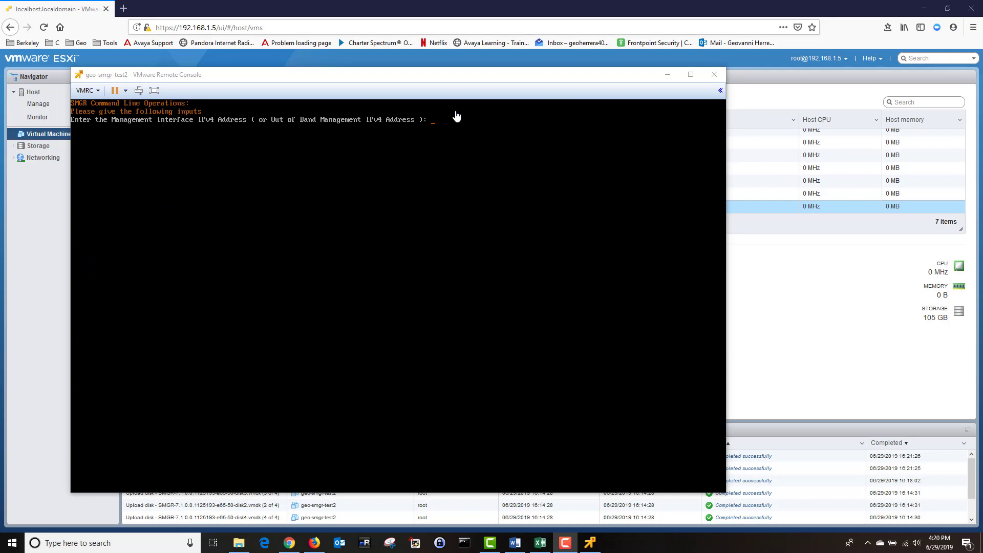
Enter management IPv4 192.168.1.142, the 255 netmask and gateway 192.168.1.1.
type("192.168.1.142")
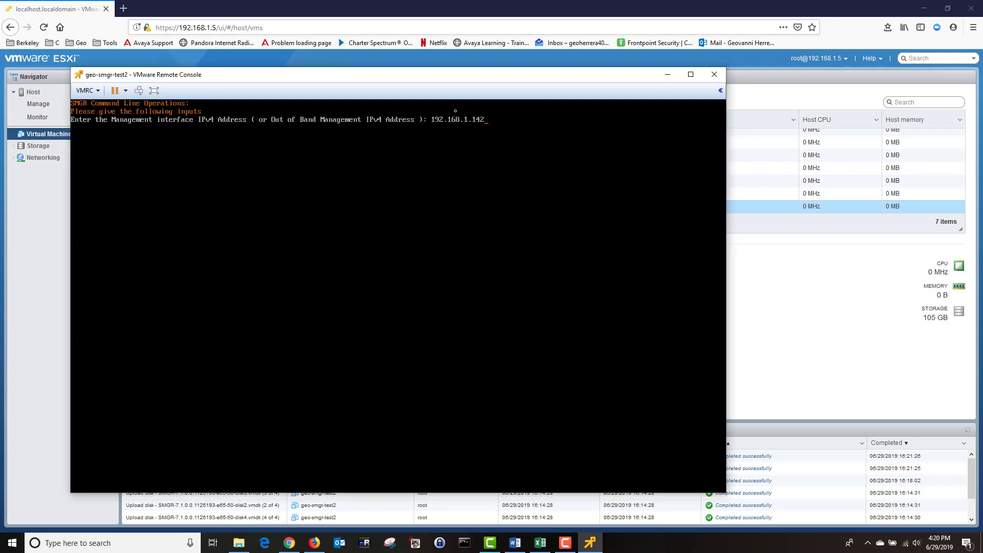
key("Return")
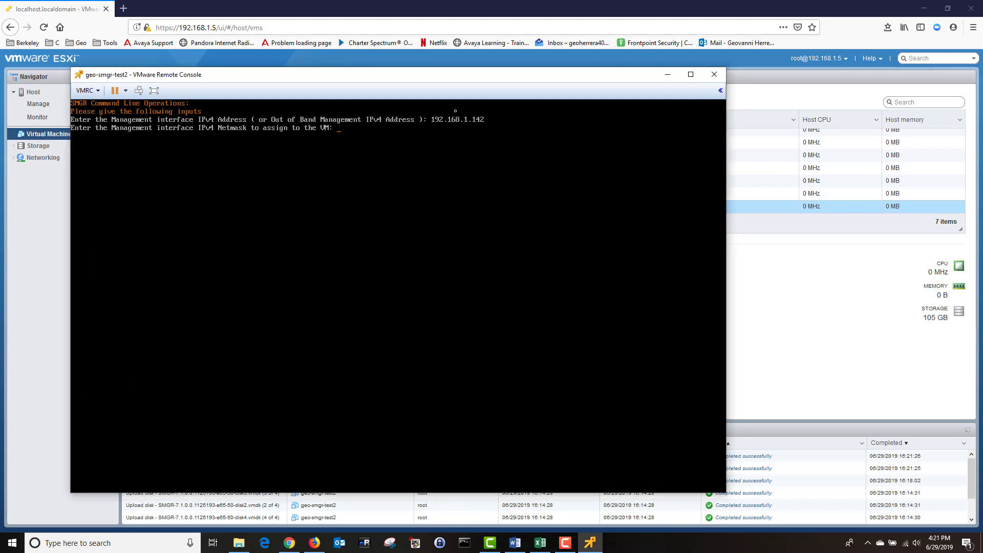
type("255.255.255.0")
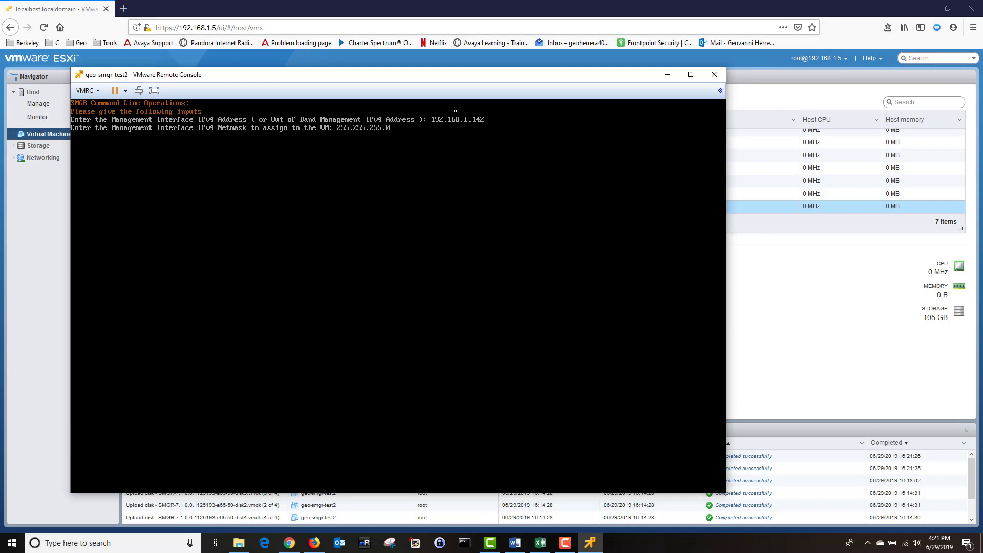
key("Return")
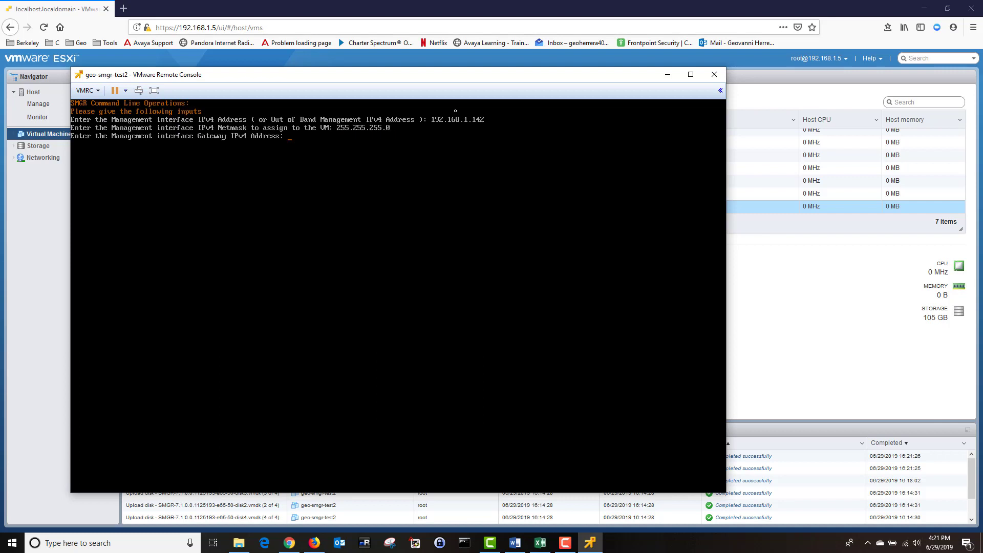
type("192.168.1.1")
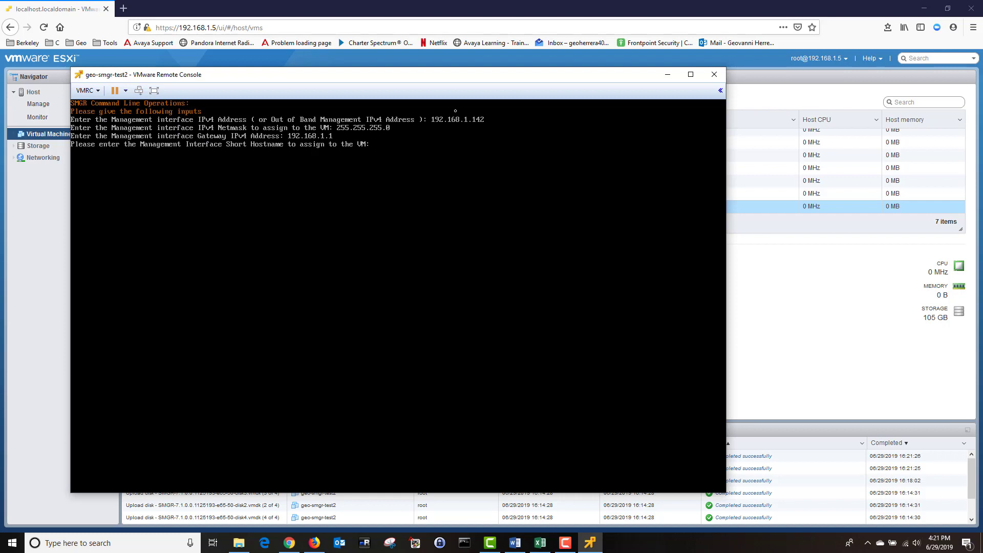
Set hostname geo-smgr-test2, domain, DNS 192.168.1.2 and NTP 132.163.97.1, skipping IPv6 and search list.
type("geo-smgr-test2")
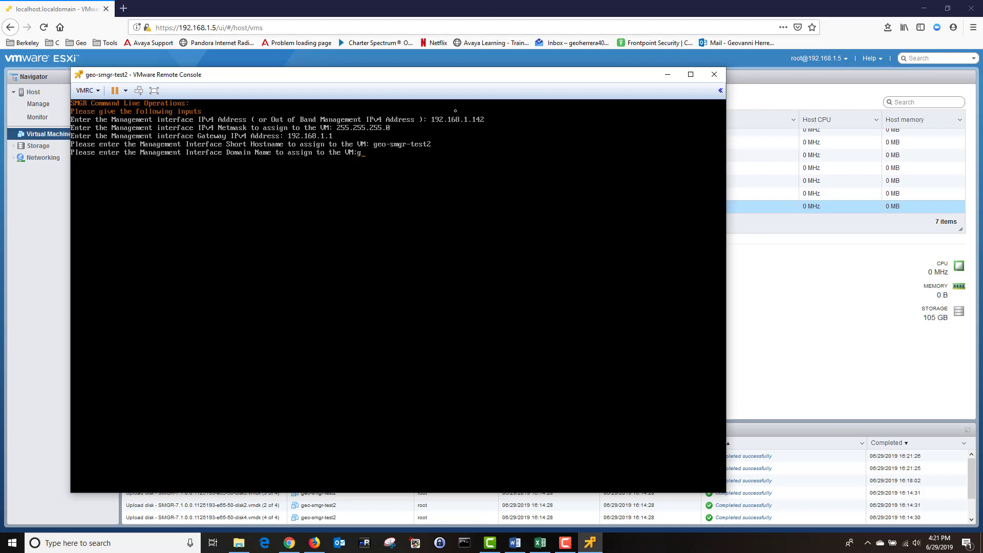
type("eo.com")
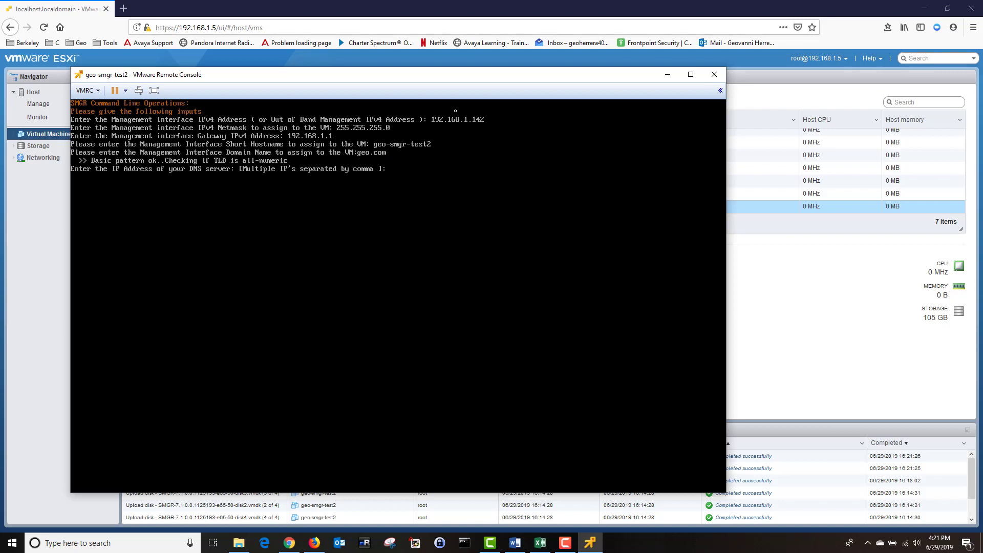
type("192.168.1.2")
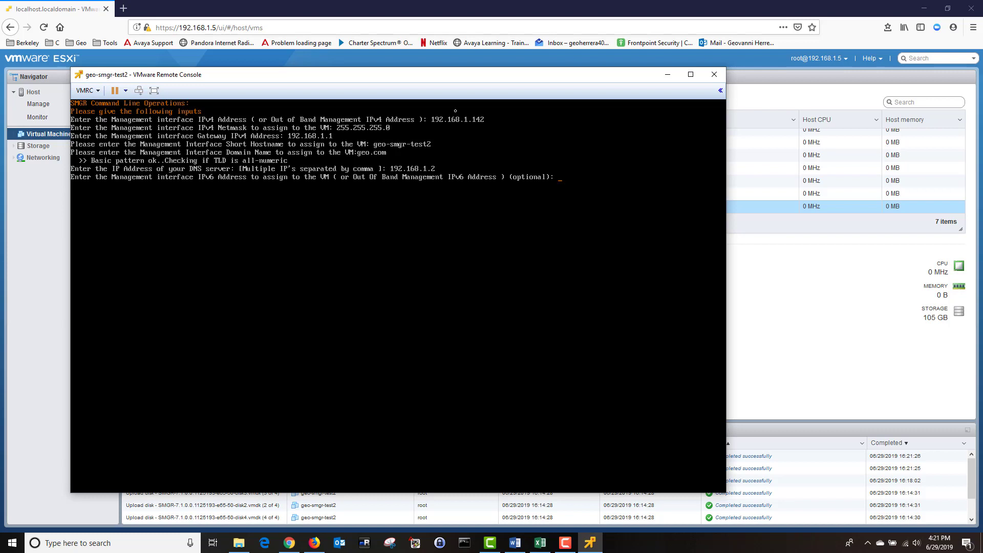
key("Return")
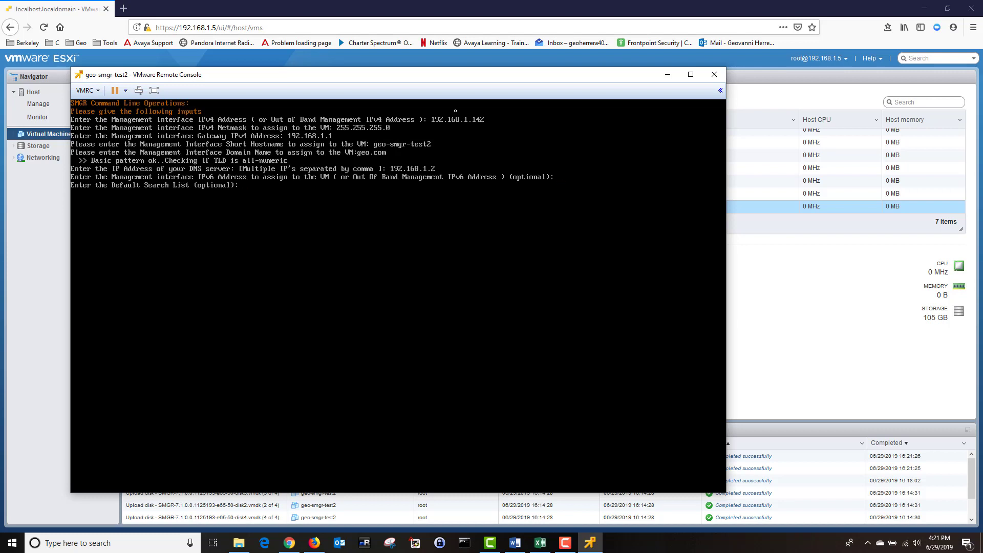
key("Return")
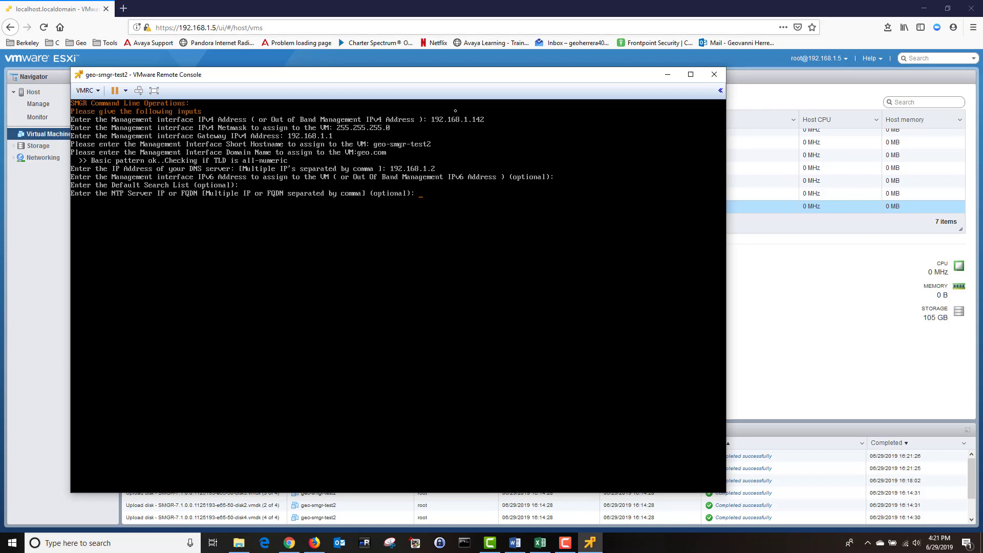
type("132.163.97.1")
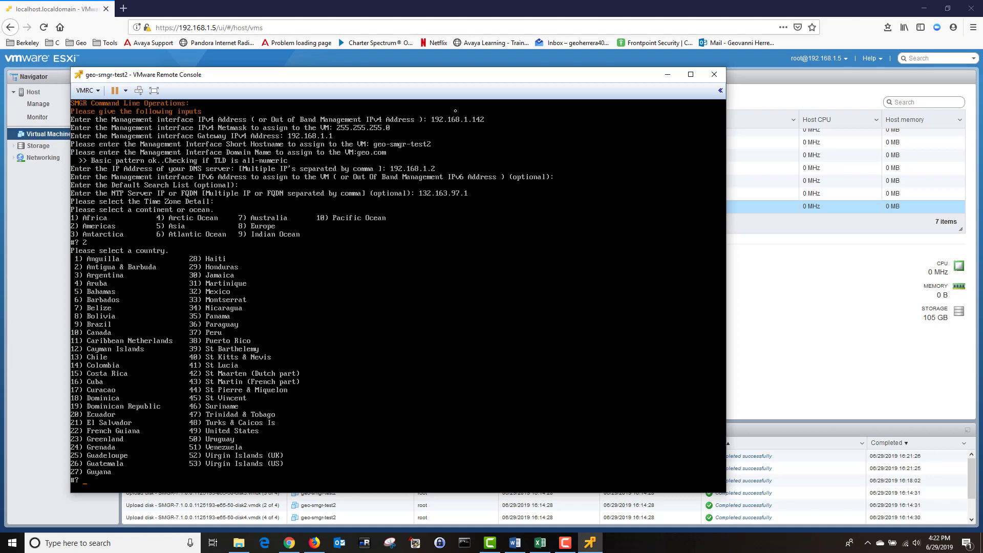
Select time zone 49, then set virtual FQDN geo-smgr-vtest2, SNMPv3 prefix geosnmp, CLI user admincli, and EASG.
type("49")
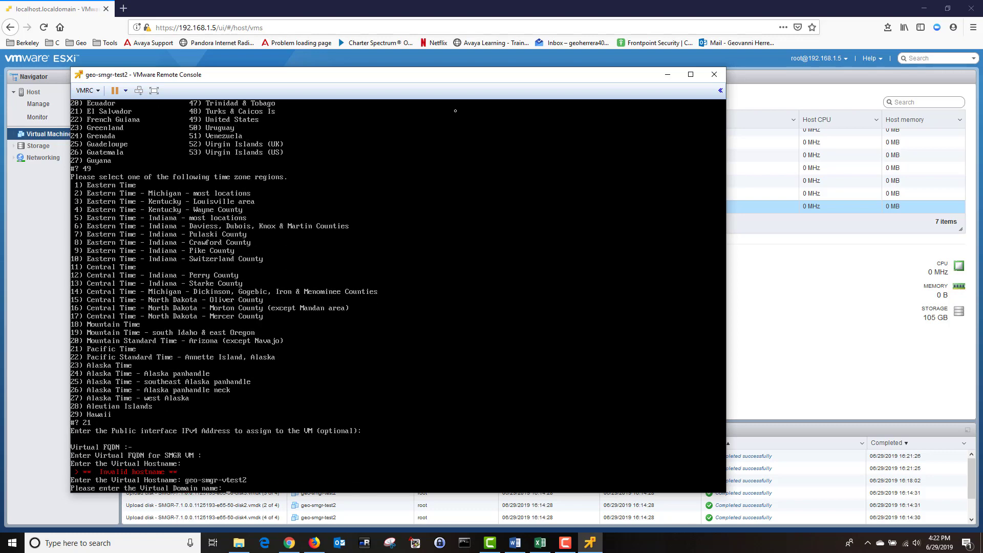
type("geosnmp")
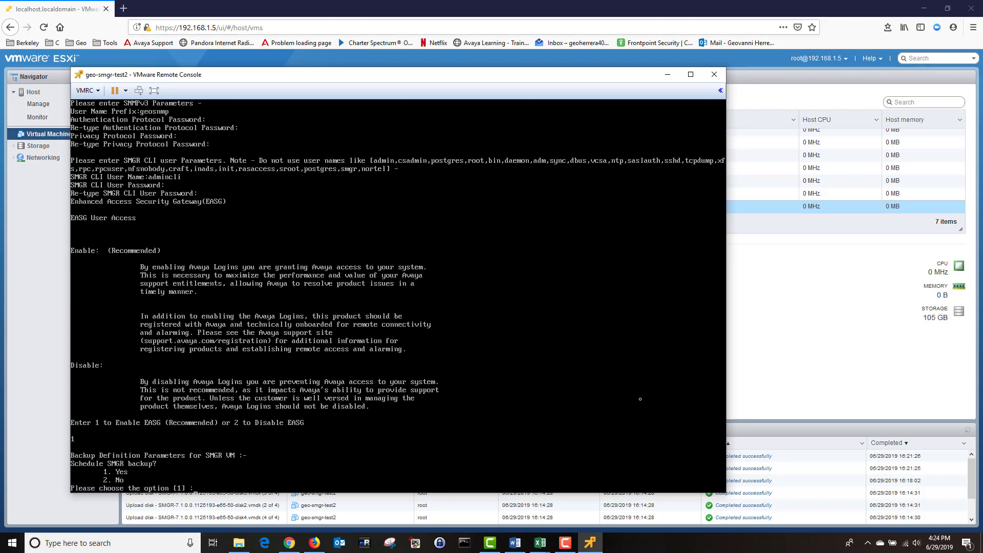
Accept the default choice at the Schedule SMGR backup prompt.
key("Return")
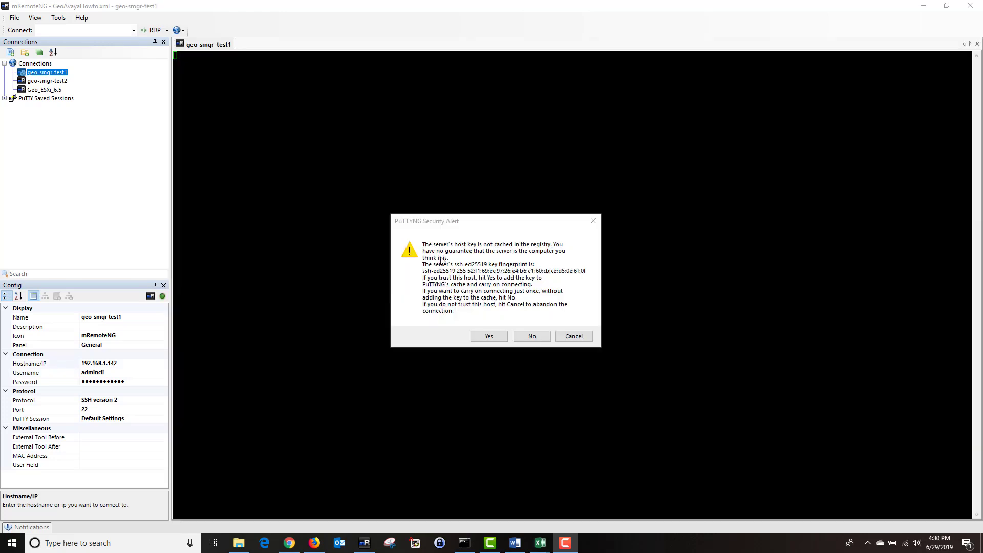
mouse_move(444, 260)
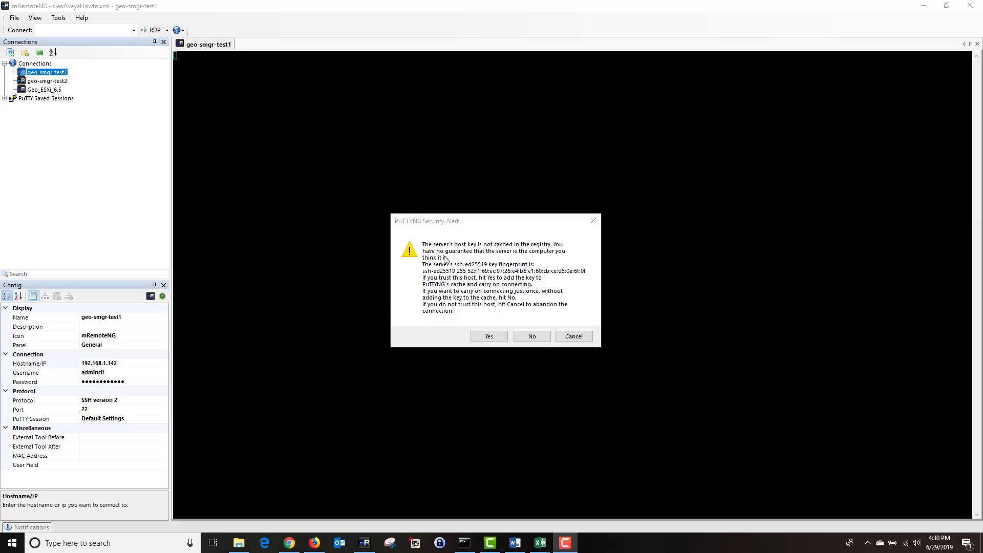
mouse_move(475, 285)
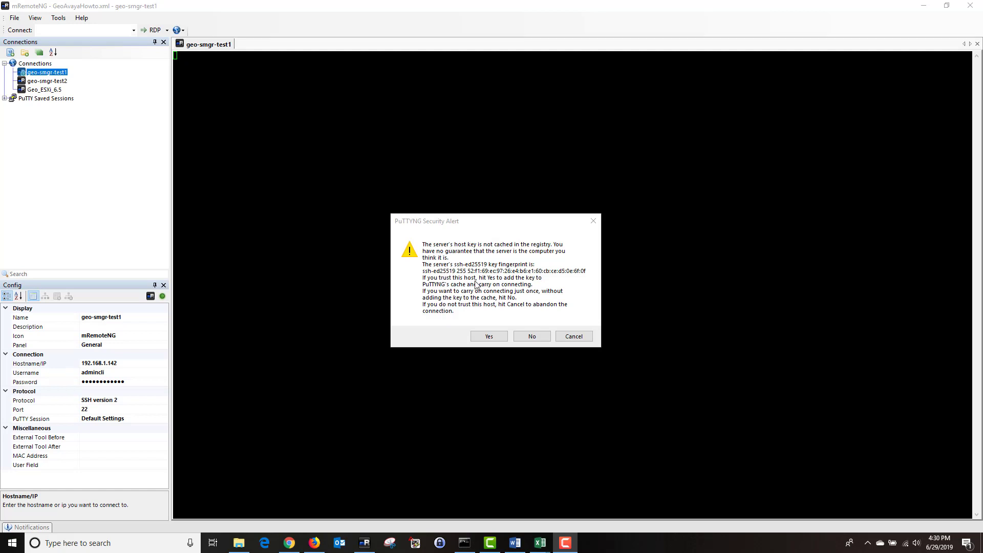
Trust the host key and log in to geo-smgr-test1 as admincli.
left_click(488, 336)
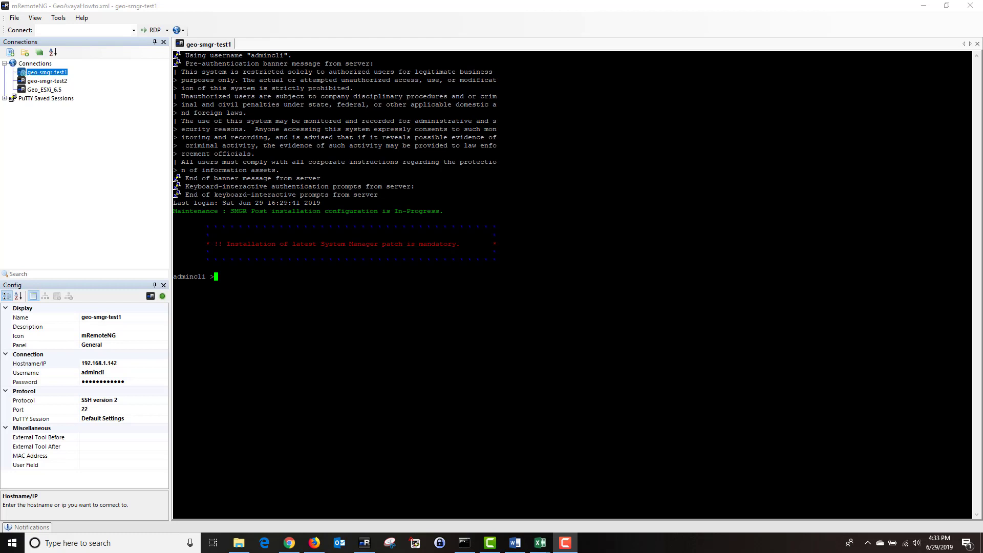
Print /etc/hosts with cat at the admincli prompt.
type("cat /")
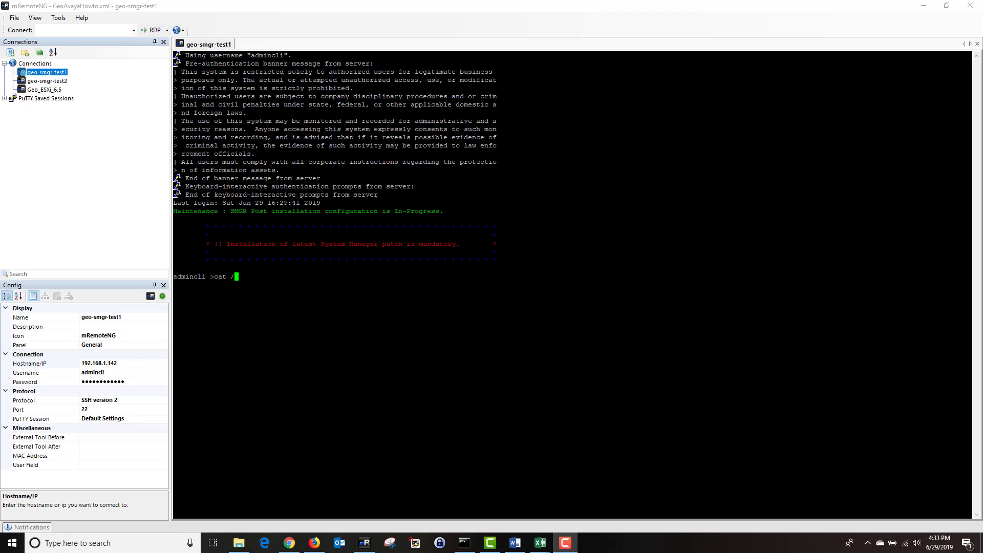
type("etc")
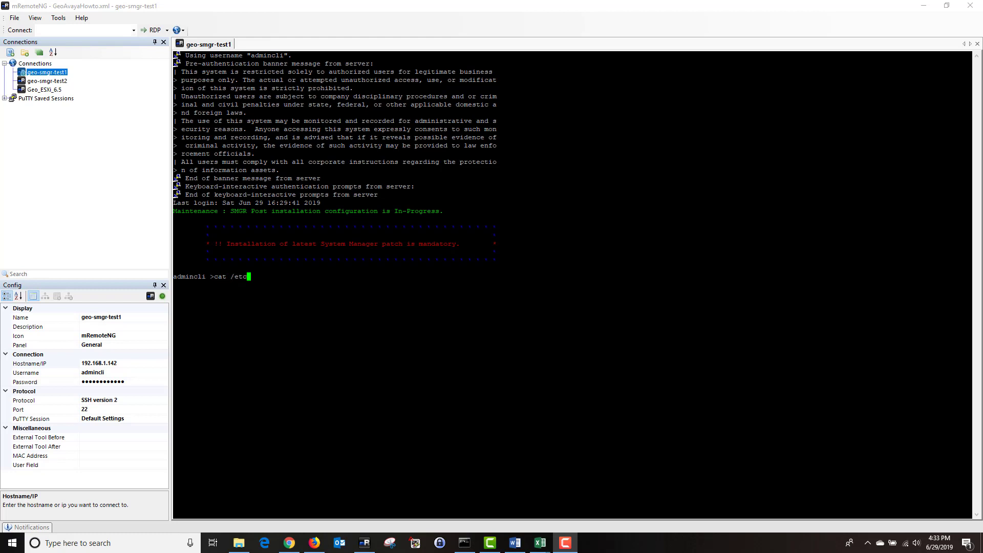
key("Return")
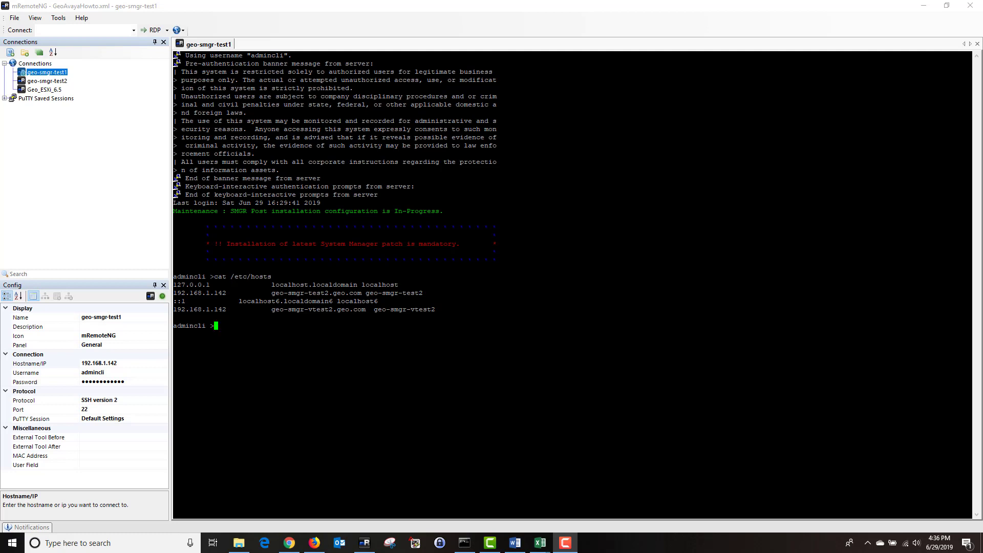
Switch to root with su and open /etc/hosts in vi.
type("su root")
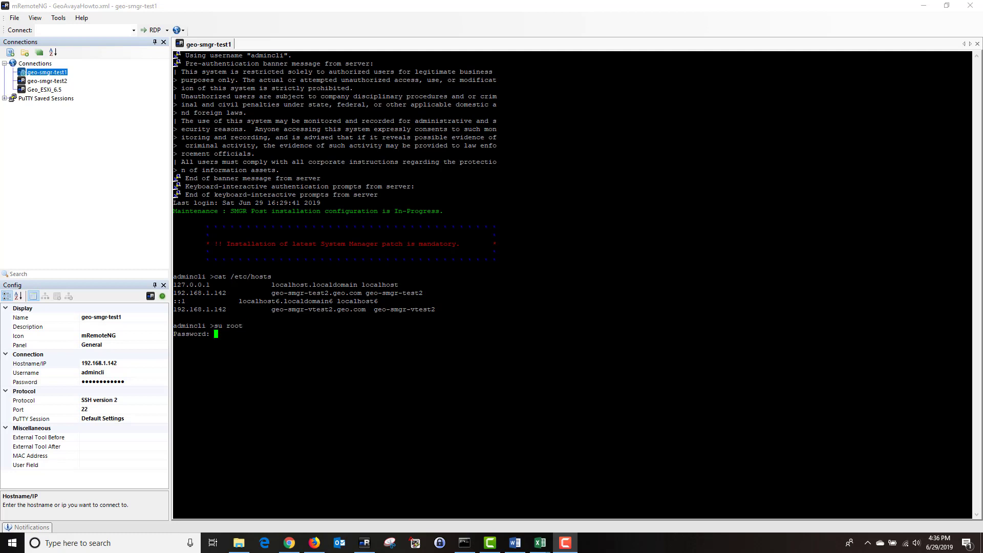
key("Return")
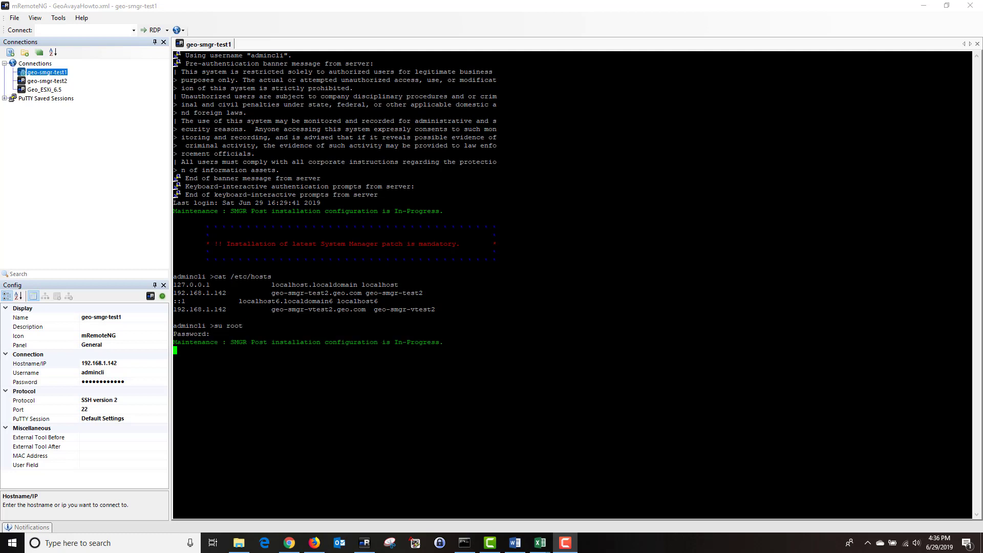
key("Return")
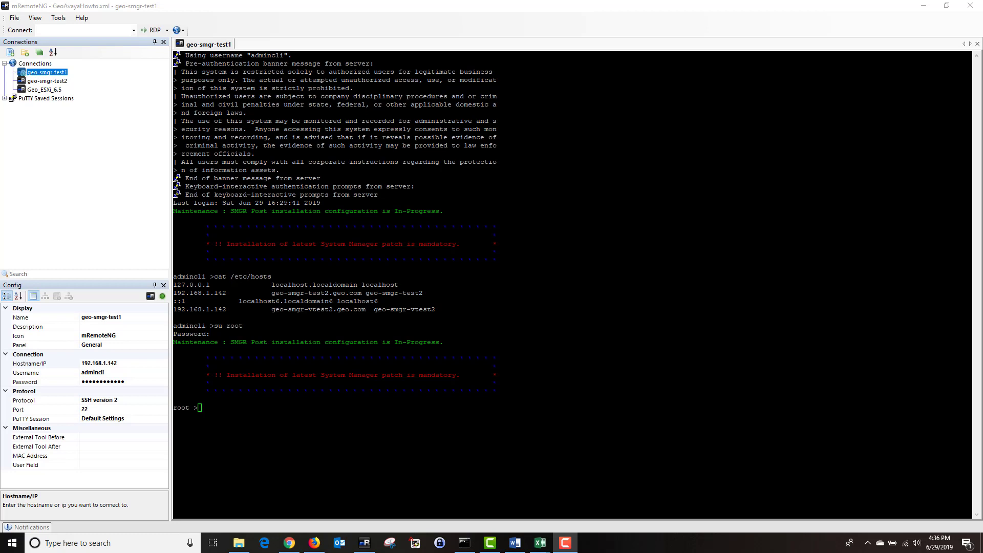
type("vi")
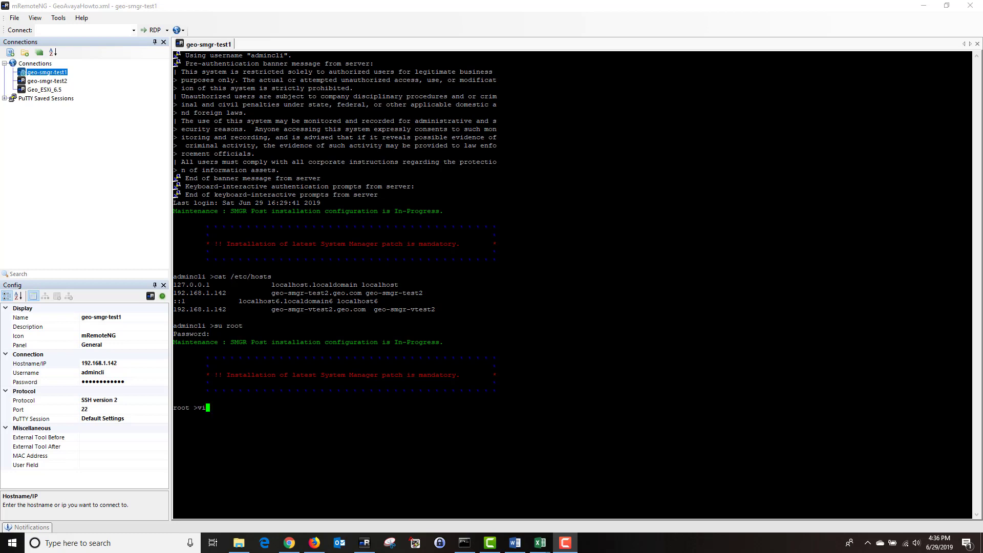
type("/e")
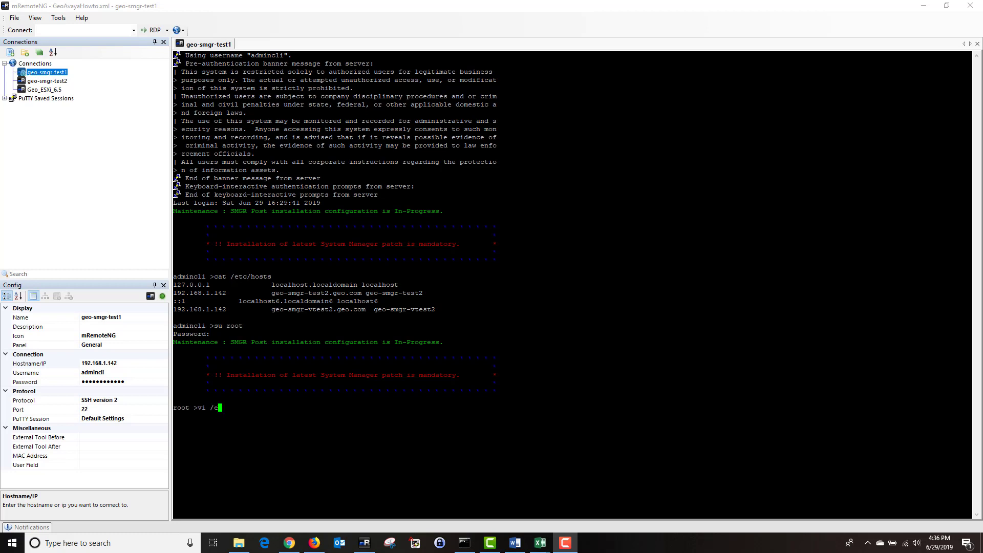
type("tc/")
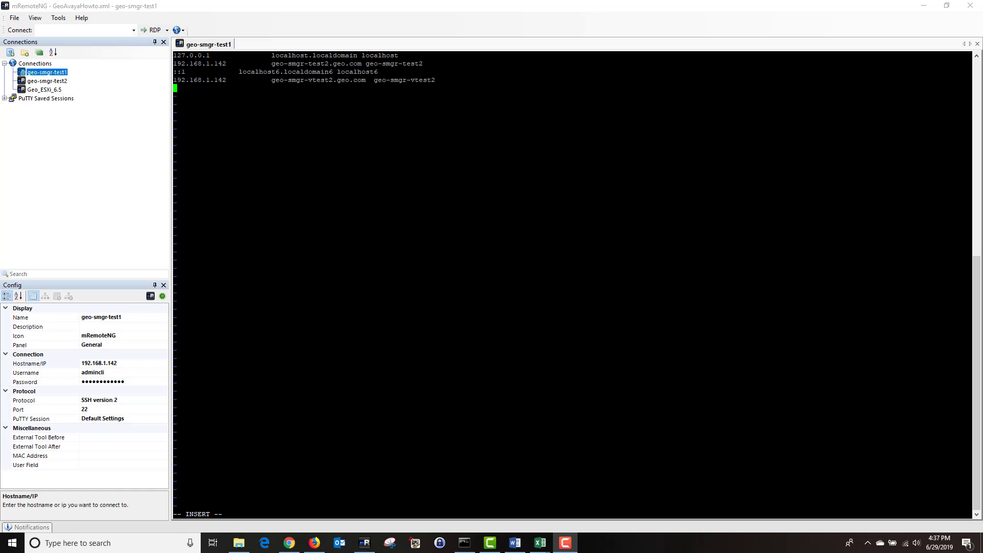
Add the line '192.168.1.132 geo-asm-test2.geo.com geo-asm-test2' to /etc/hosts and save.
type("192.168.1.132")
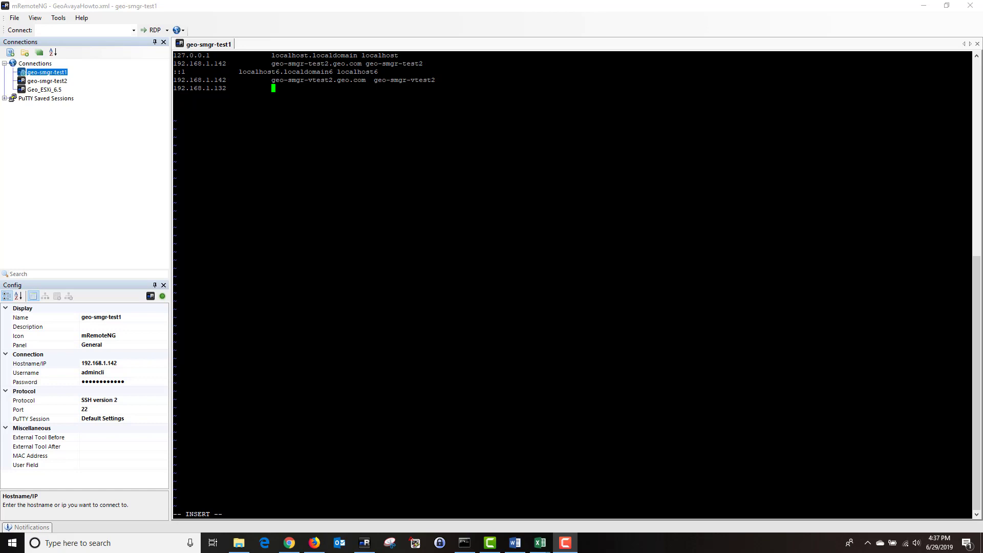
type("geo-asm-test2.geo.com")
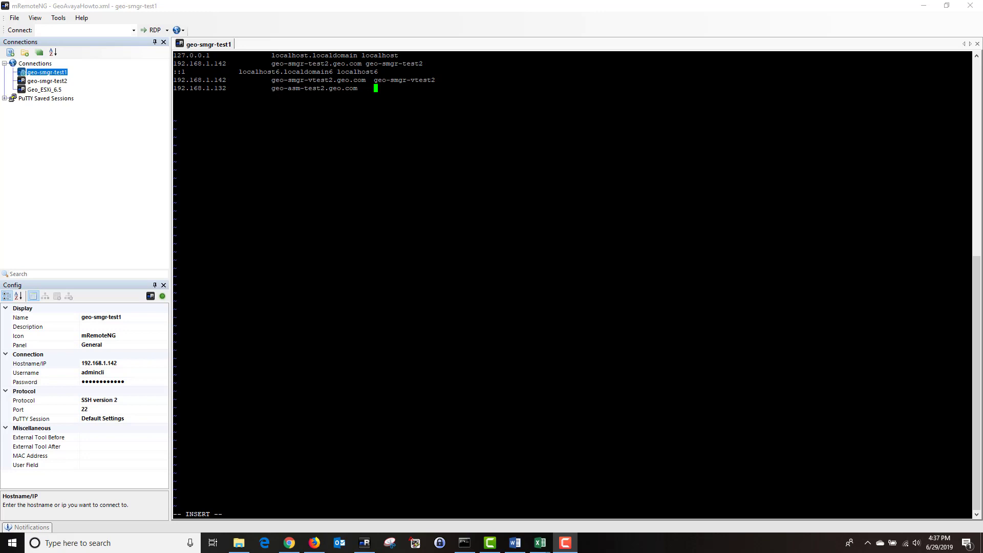
type("geo-asm-test")
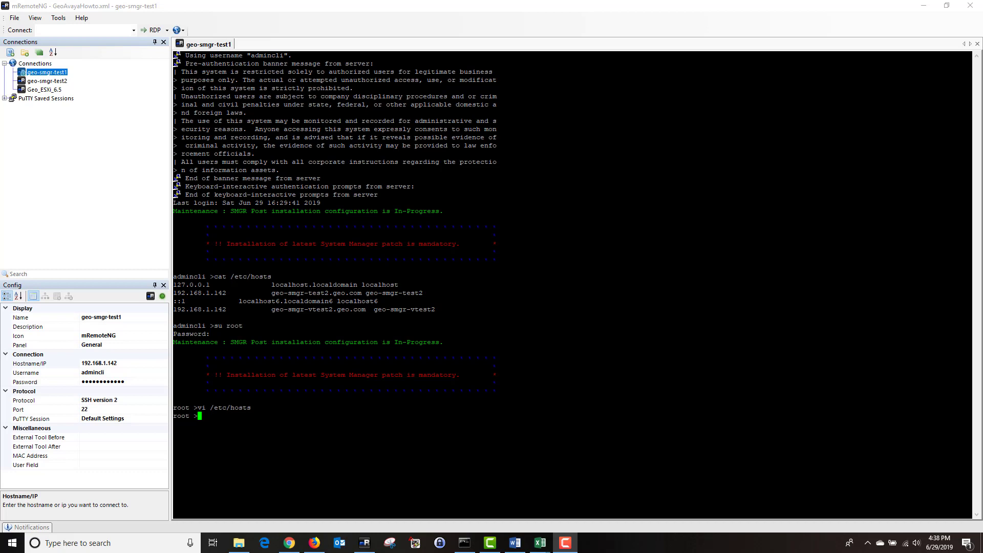
Print /etc/hosts again to confirm the 192.168.1.132 geo-asm-test2.geo.com entry.
type("cat")
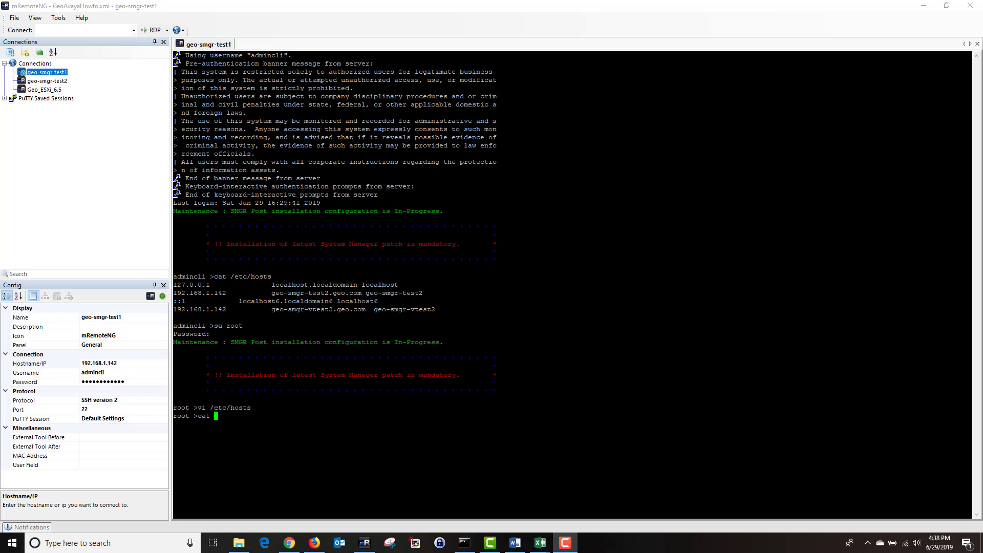
type("/etc")
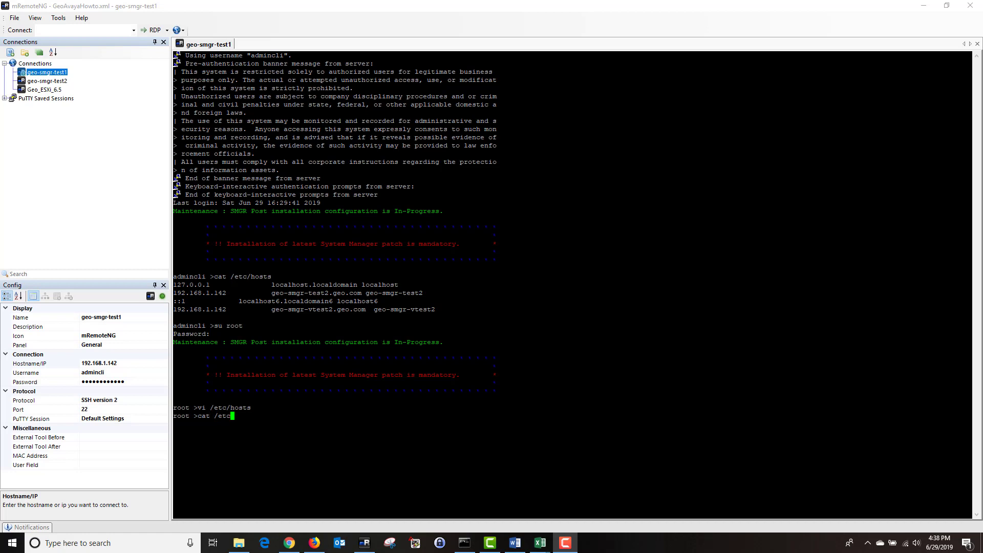
key("Return")
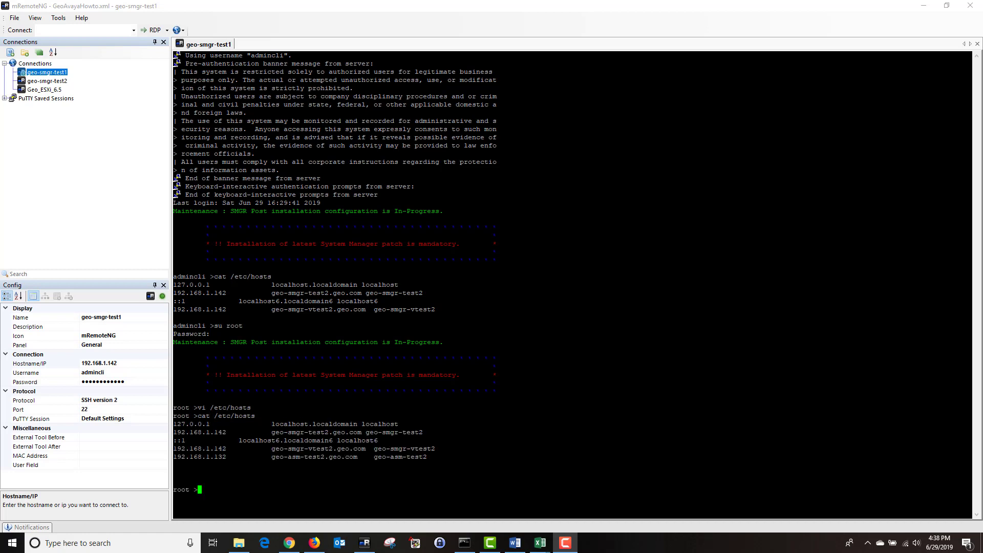